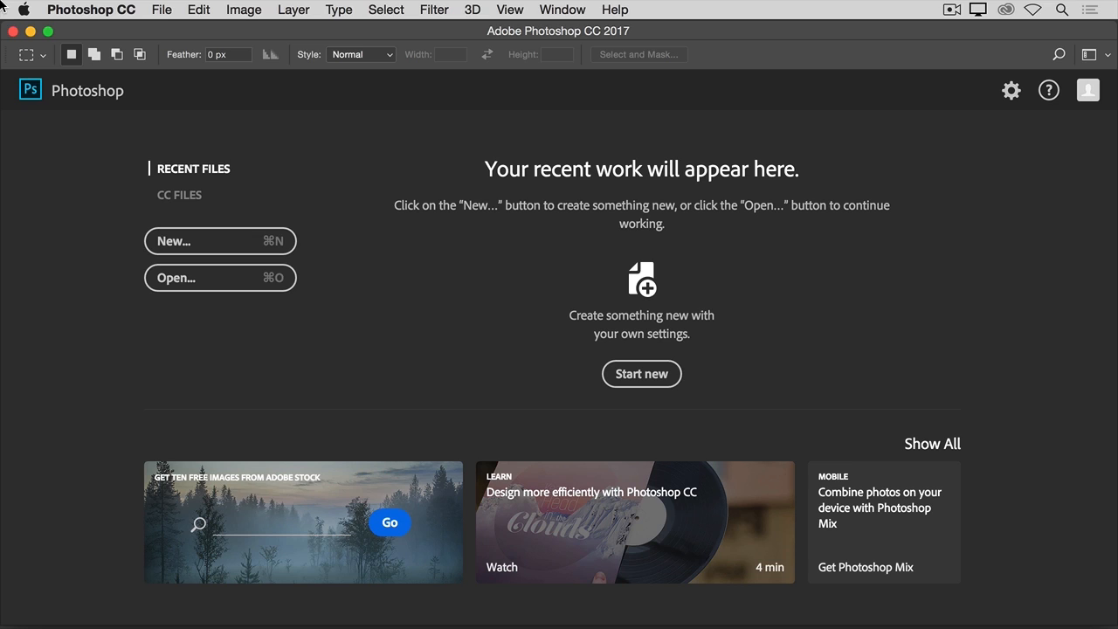
mouse_move(128, 280)
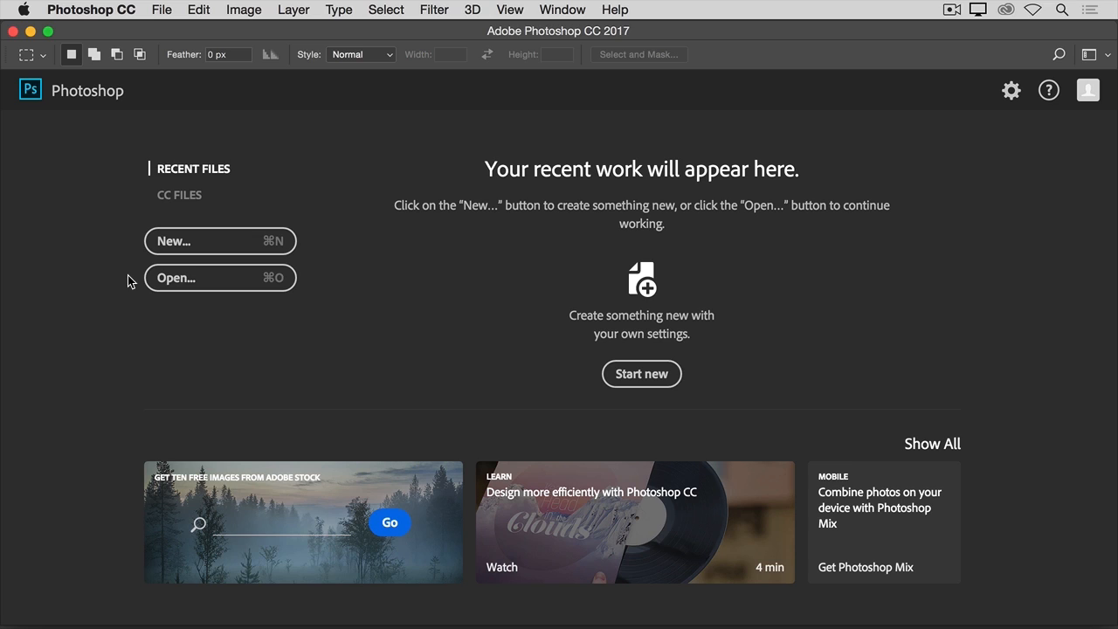
mouse_move(133, 248)
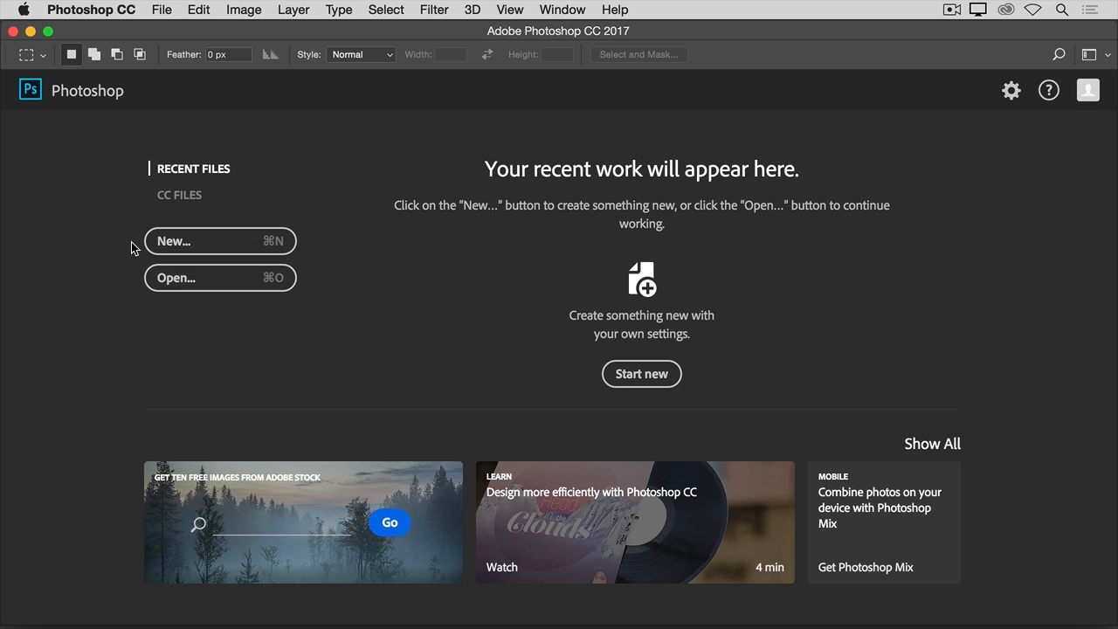
mouse_move(160, 15)
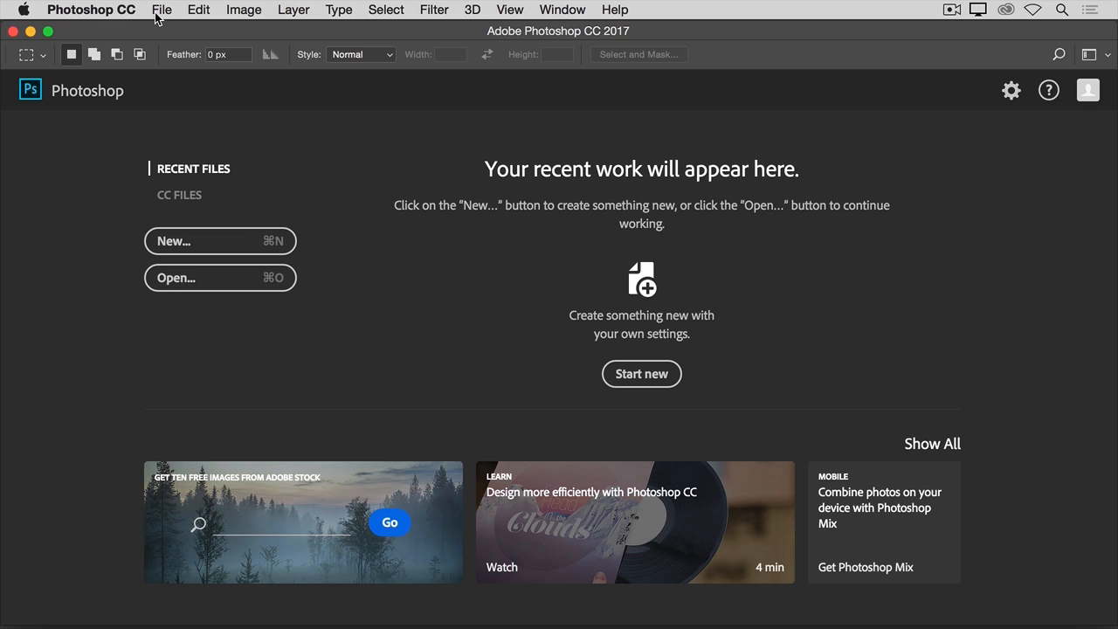
Select Open_Images1.jpg and Open_Images2.jpg together in the Open dialog
left_click(161, 10)
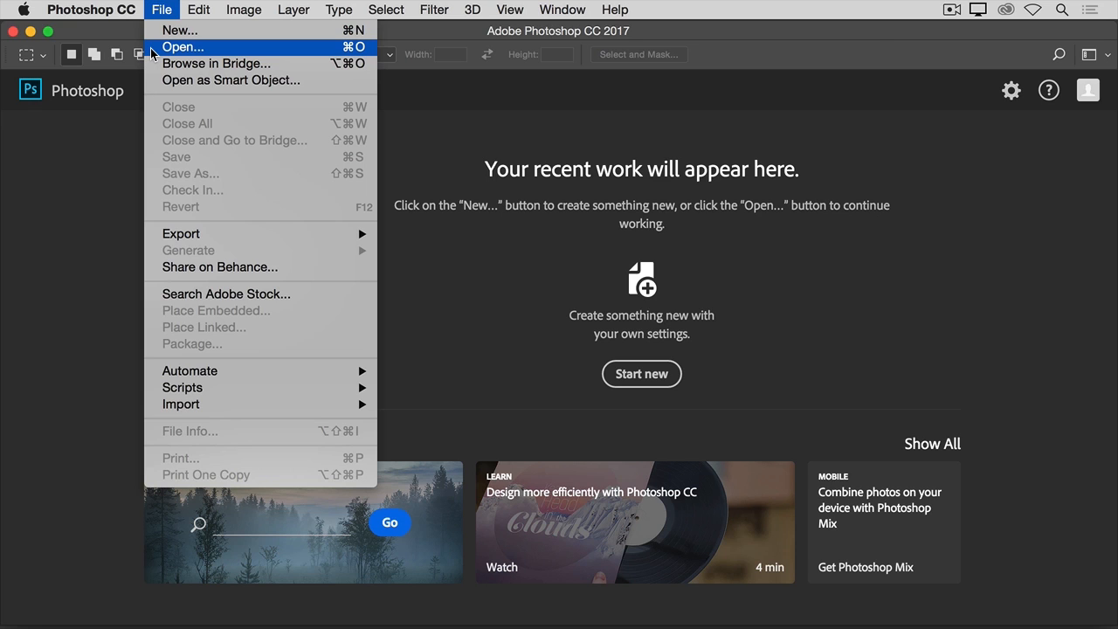
left_click(181, 45)
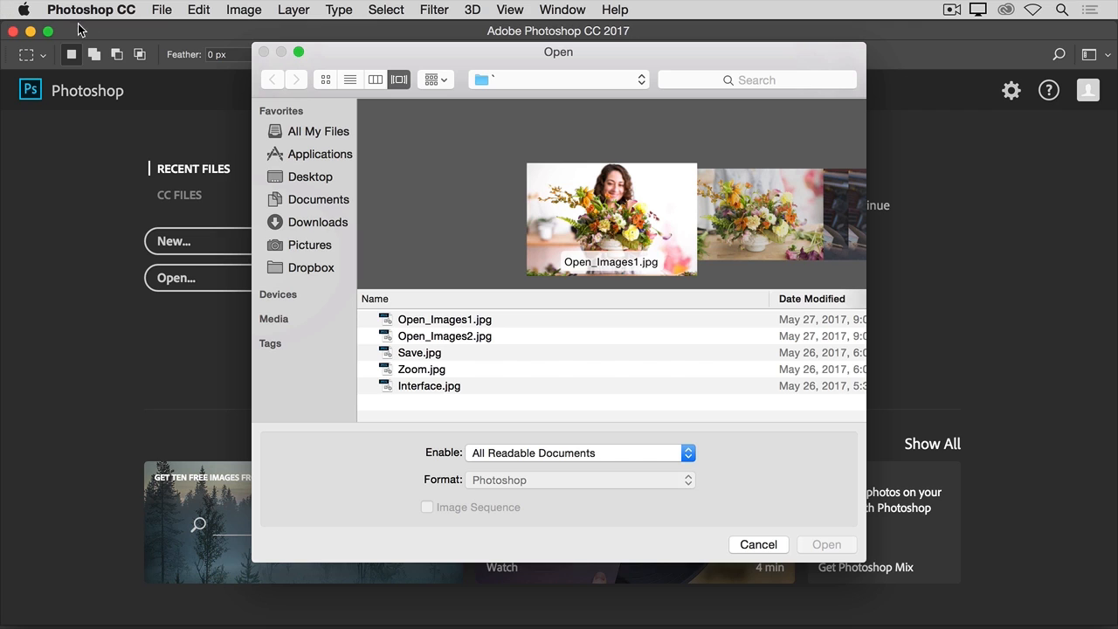
mouse_move(363, 325)
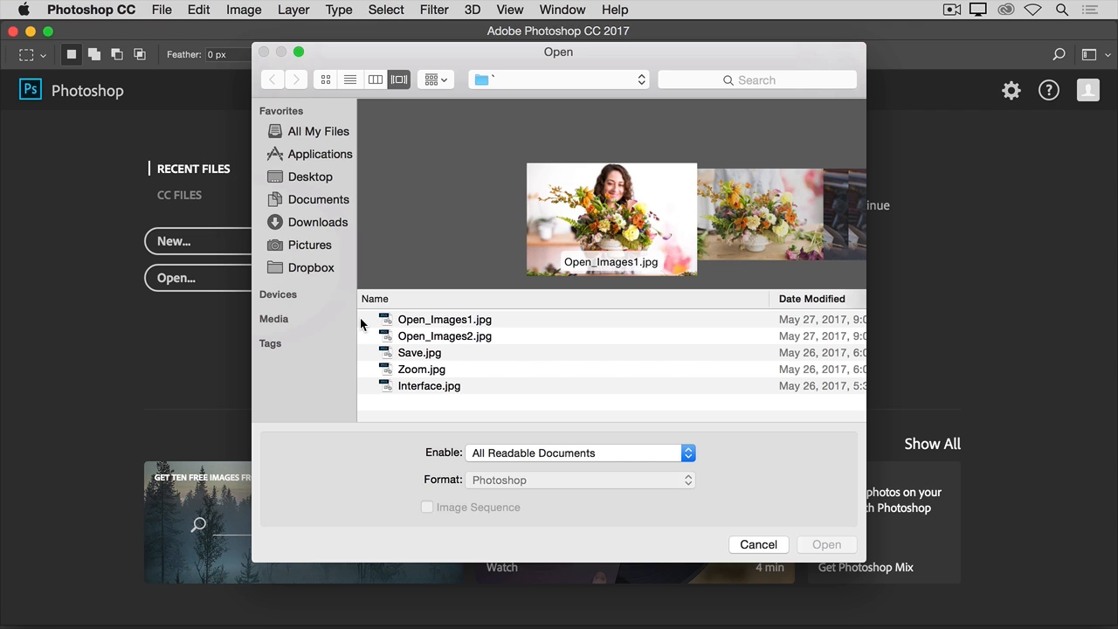
left_click(443, 318)
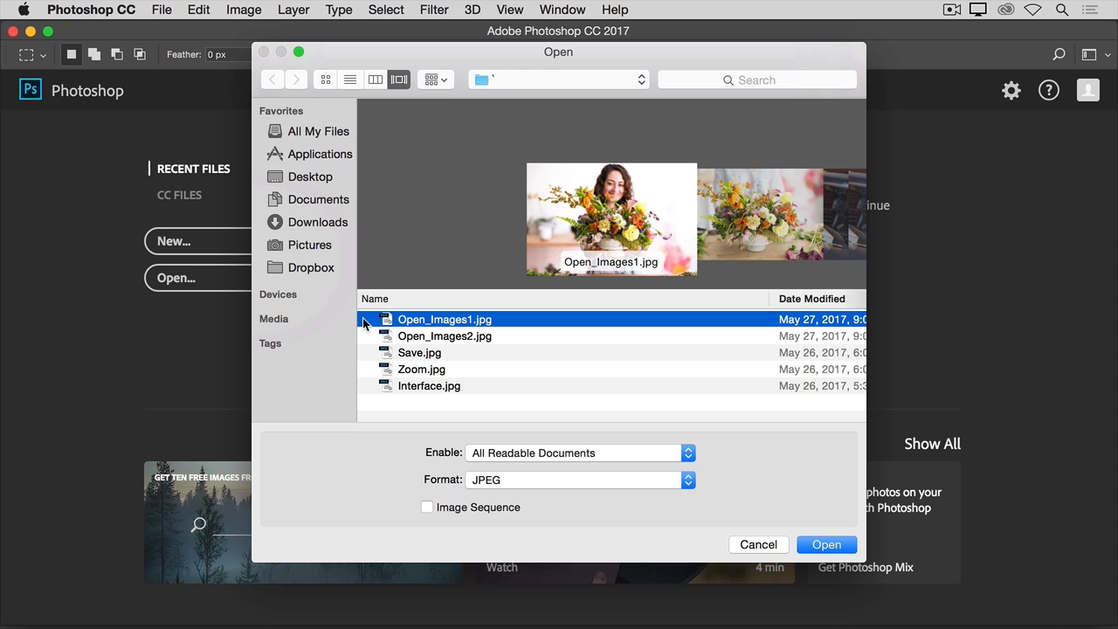
mouse_move(367, 340)
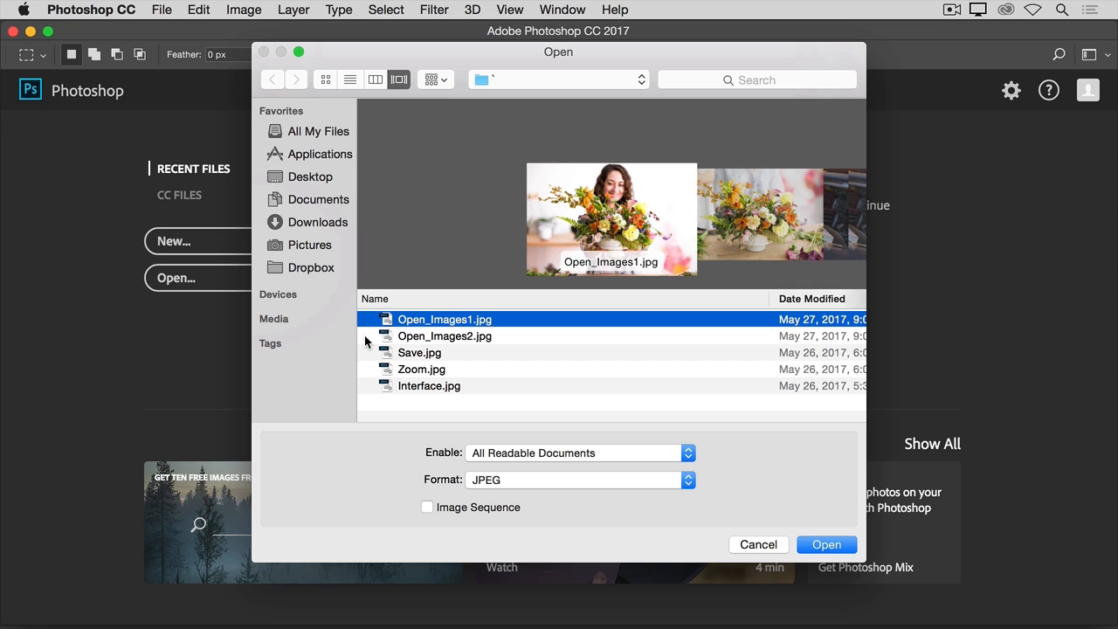
left_click(444, 335)
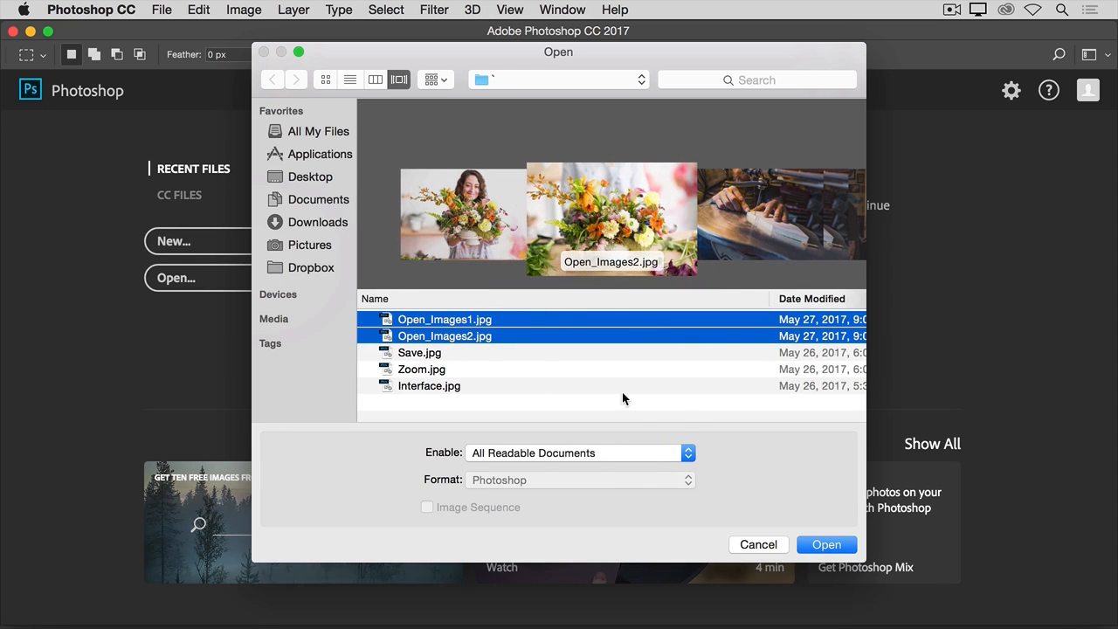
left_click(826, 544)
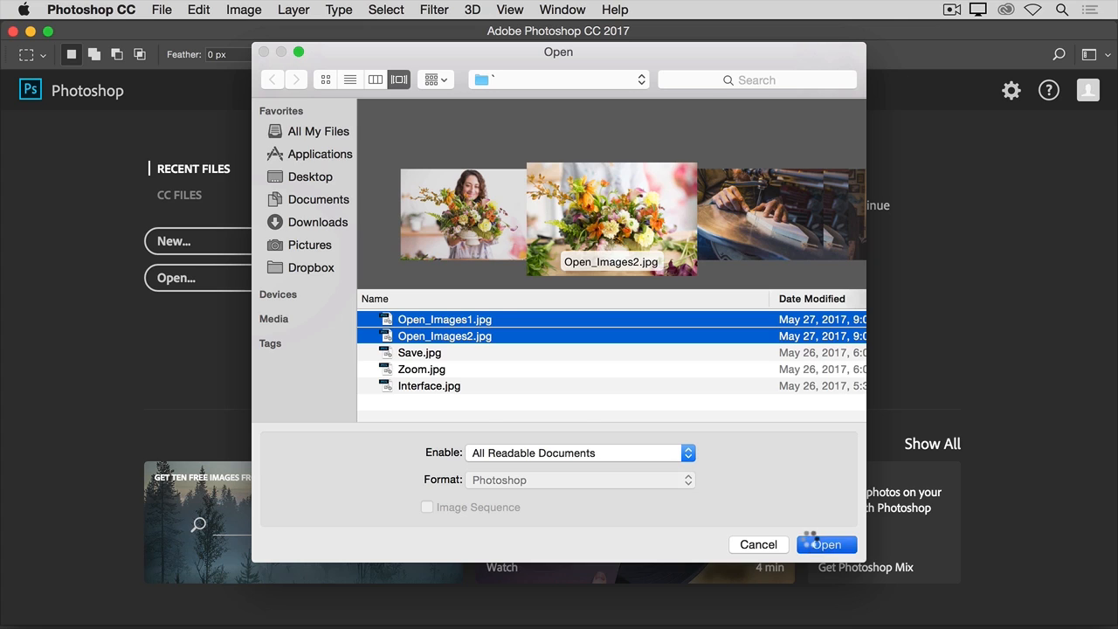
Open both chosen images and switch to the Open_Images1.jpg document
left_click(824, 545)
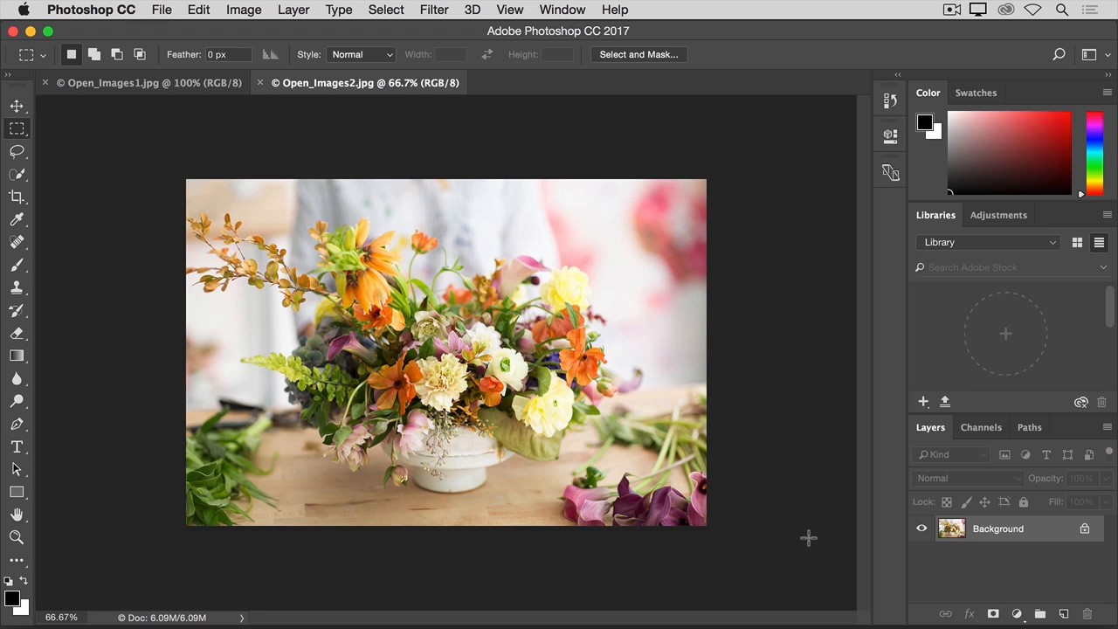
mouse_move(398, 114)
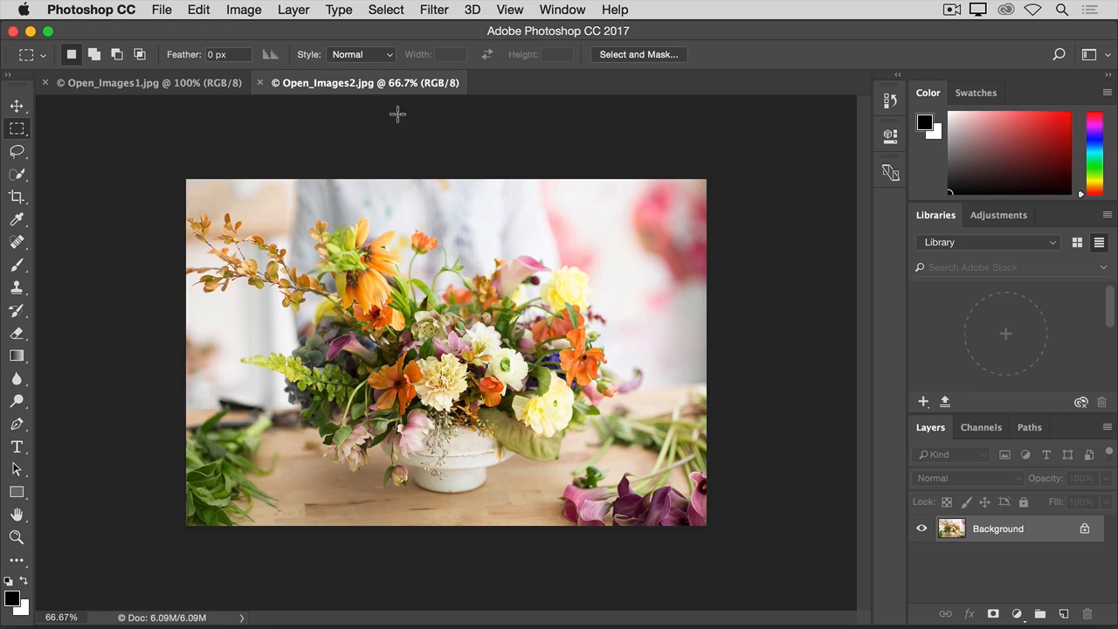
mouse_move(332, 94)
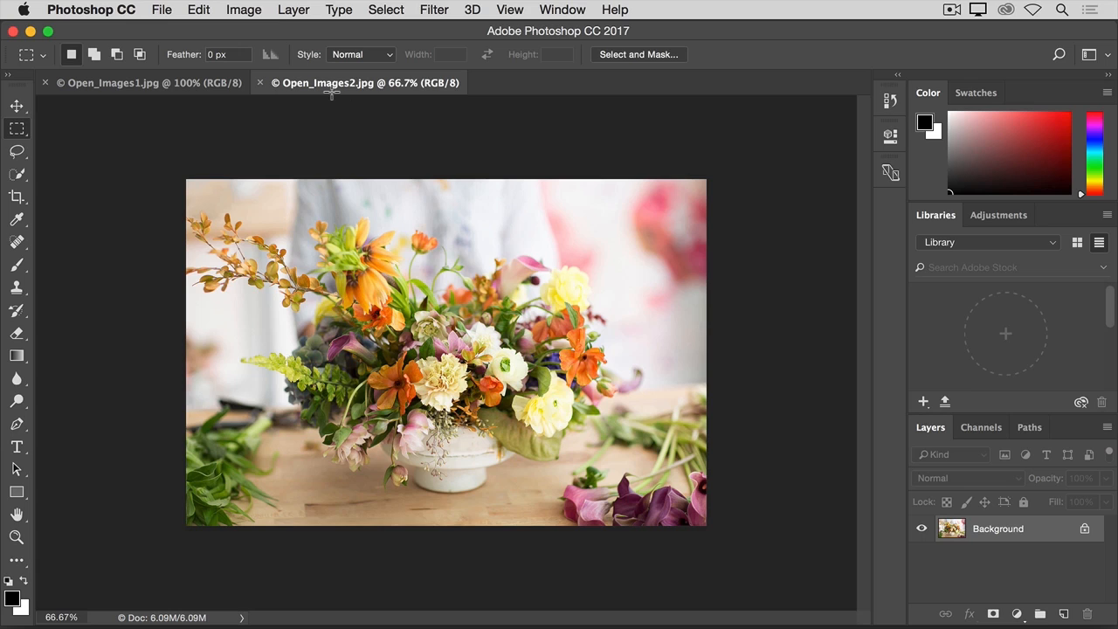
mouse_move(332, 96)
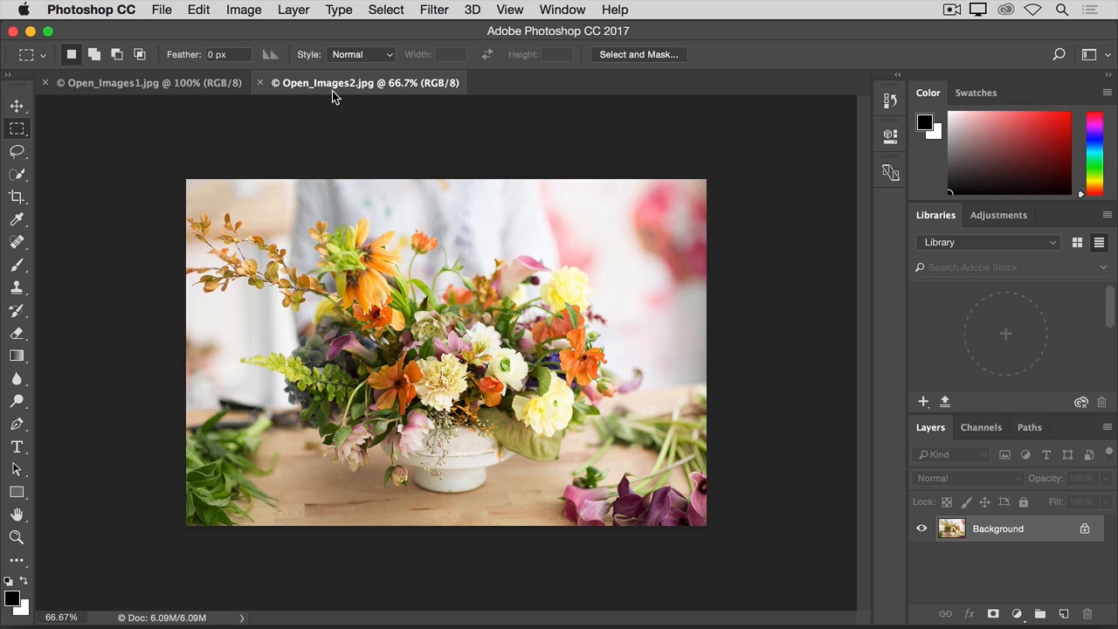
mouse_move(188, 98)
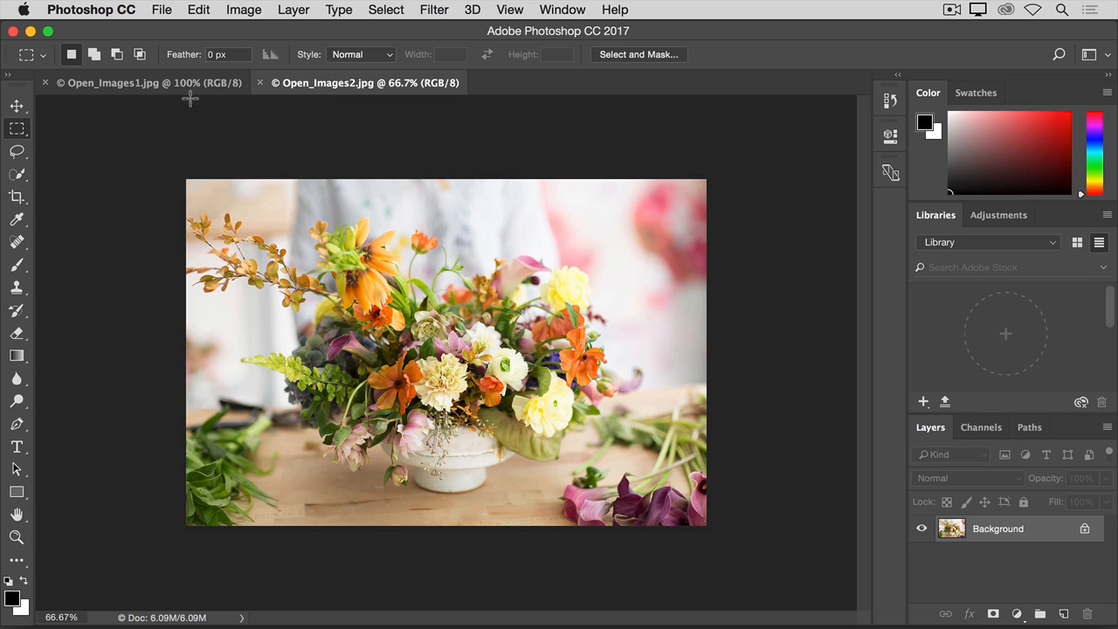
left_click(143, 82)
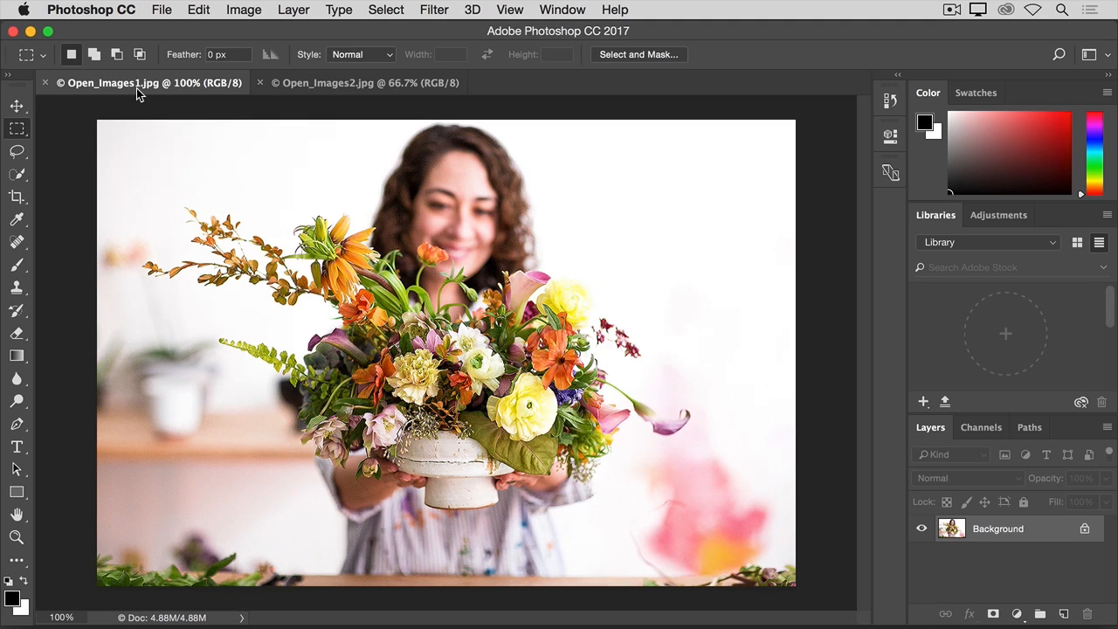
mouse_move(140, 31)
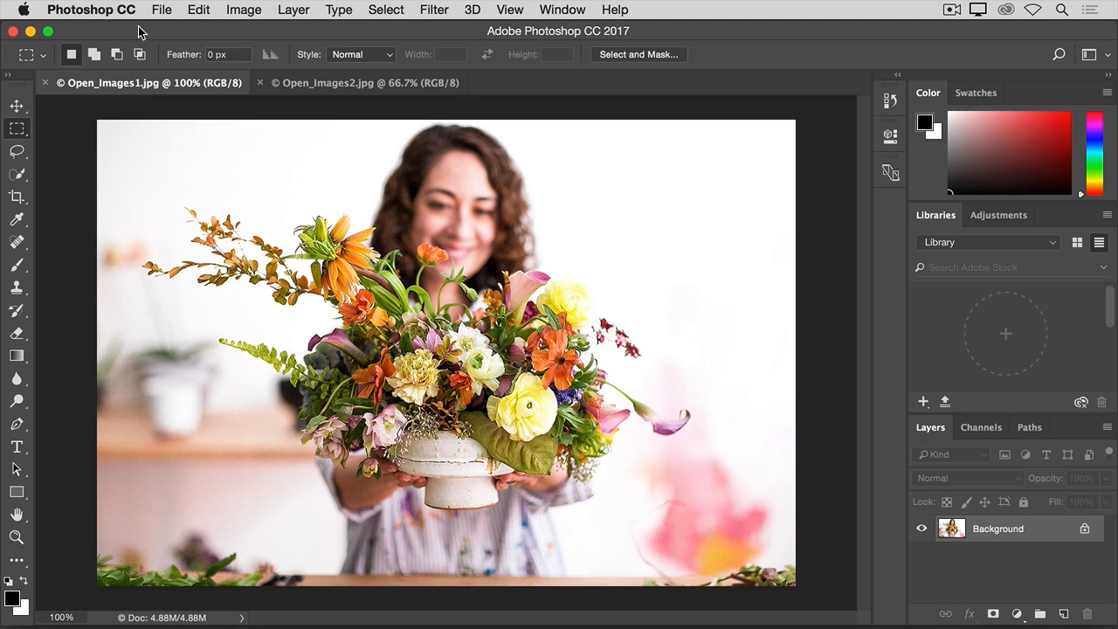
Bring up the New Document dialog showing the Photo presets
left_click(161, 11)
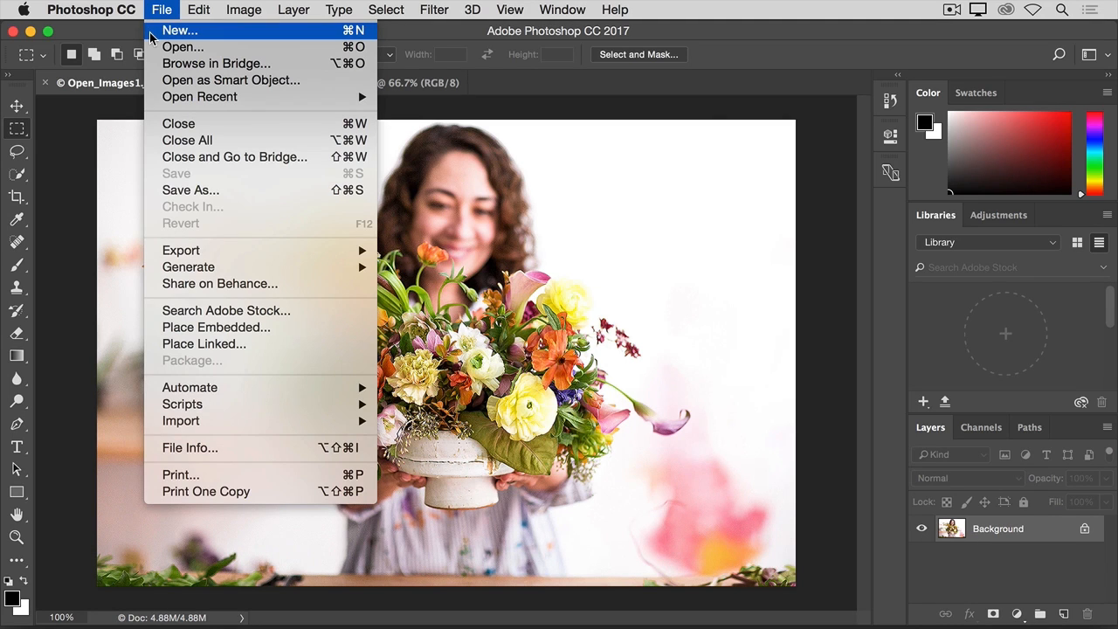
left_click(180, 32)
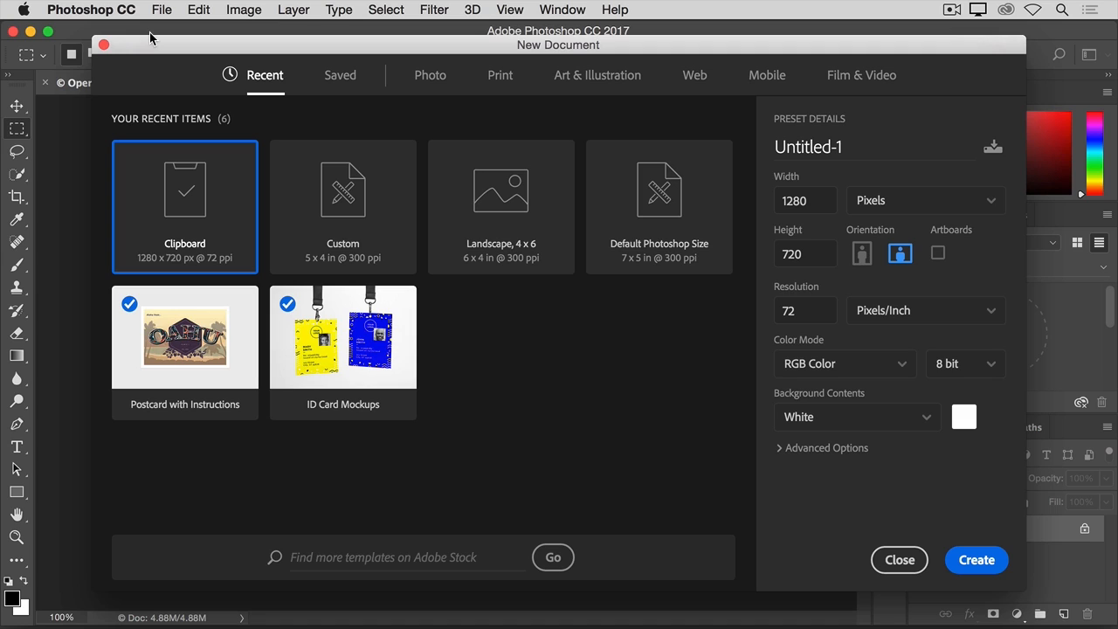
mouse_move(277, 70)
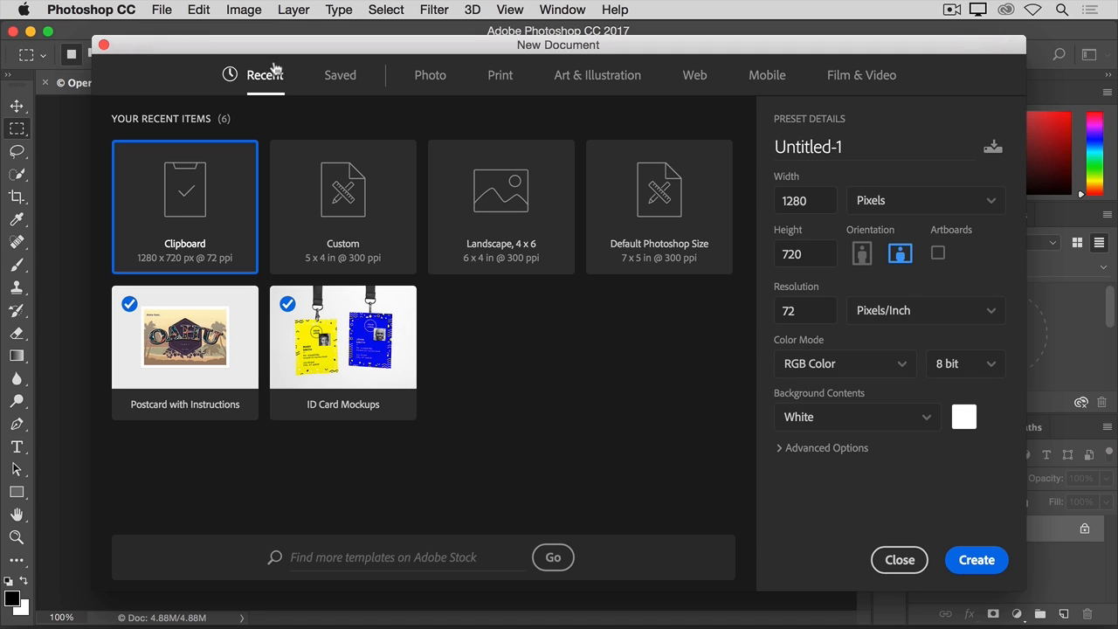
mouse_move(499, 90)
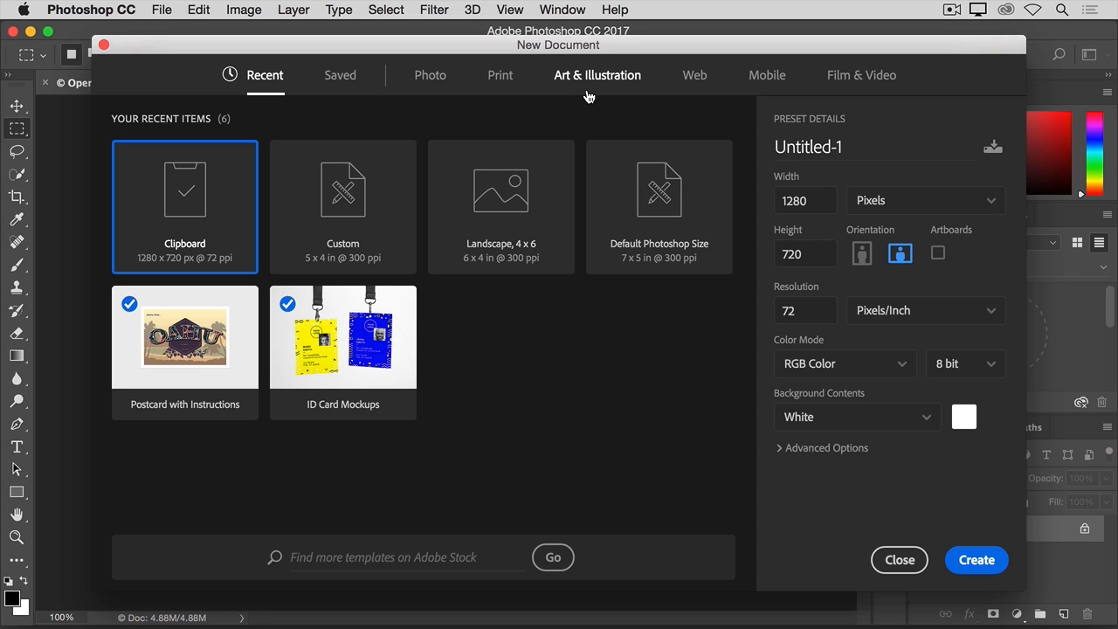
mouse_move(440, 105)
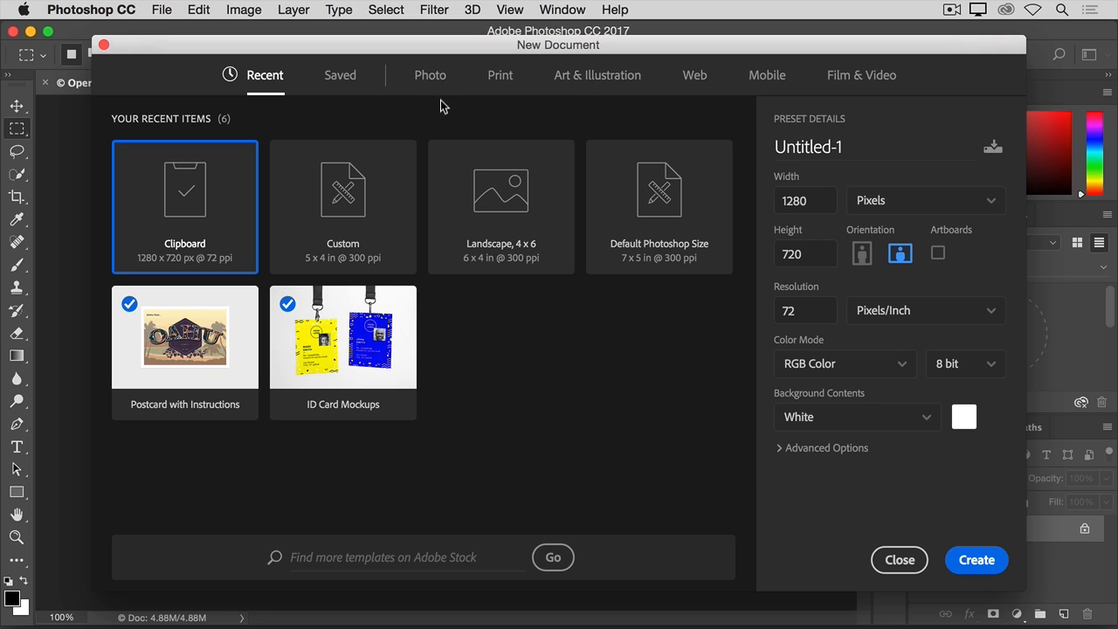
left_click(430, 75)
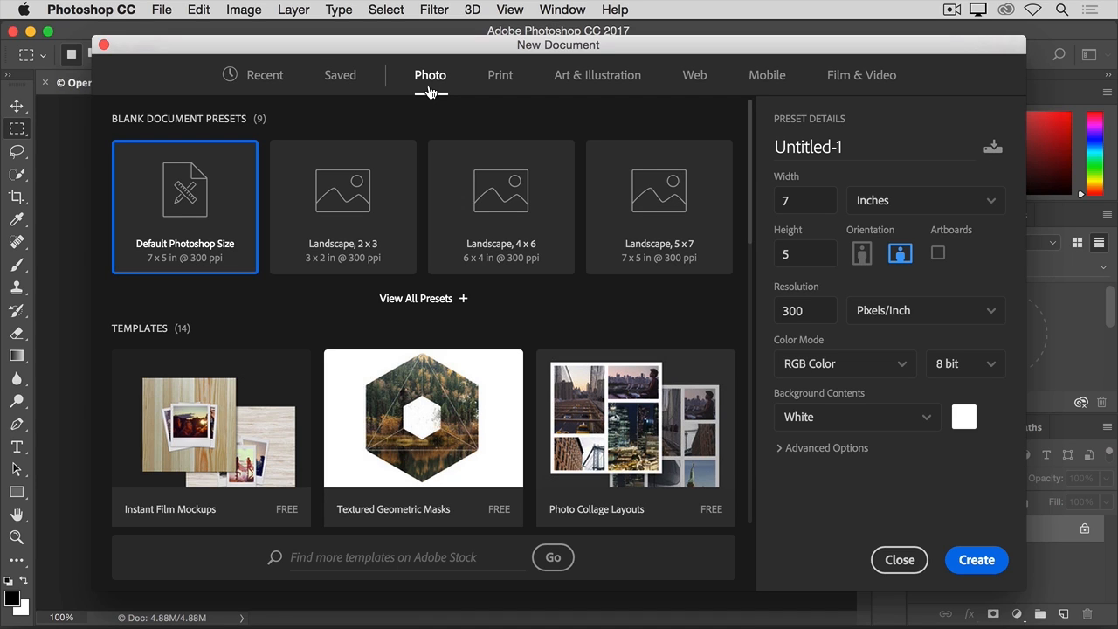
mouse_move(276, 126)
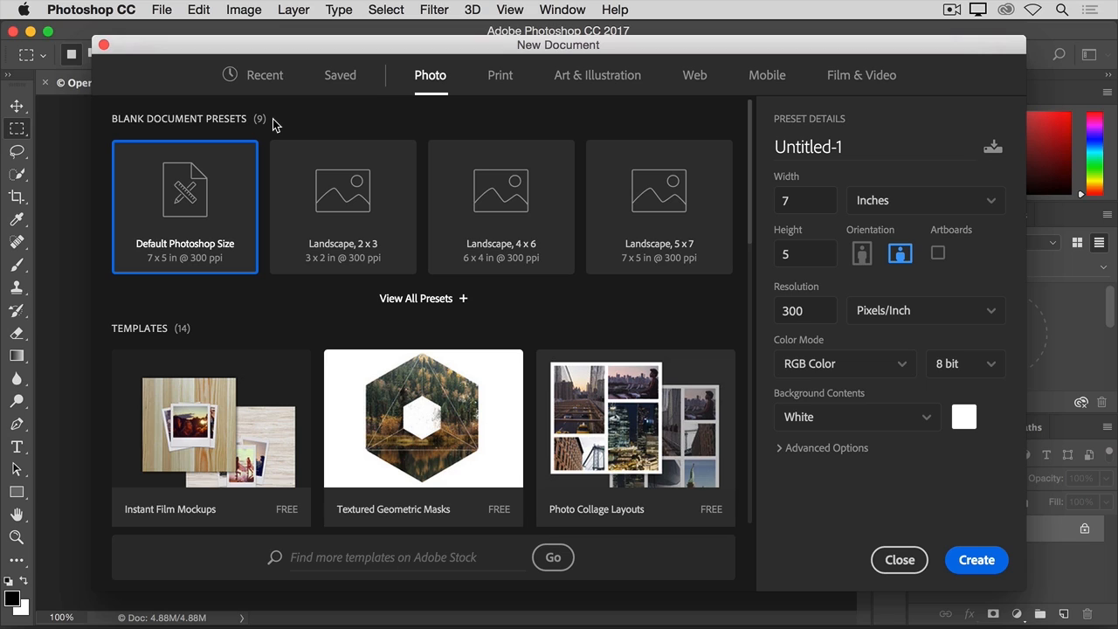
mouse_move(349, 290)
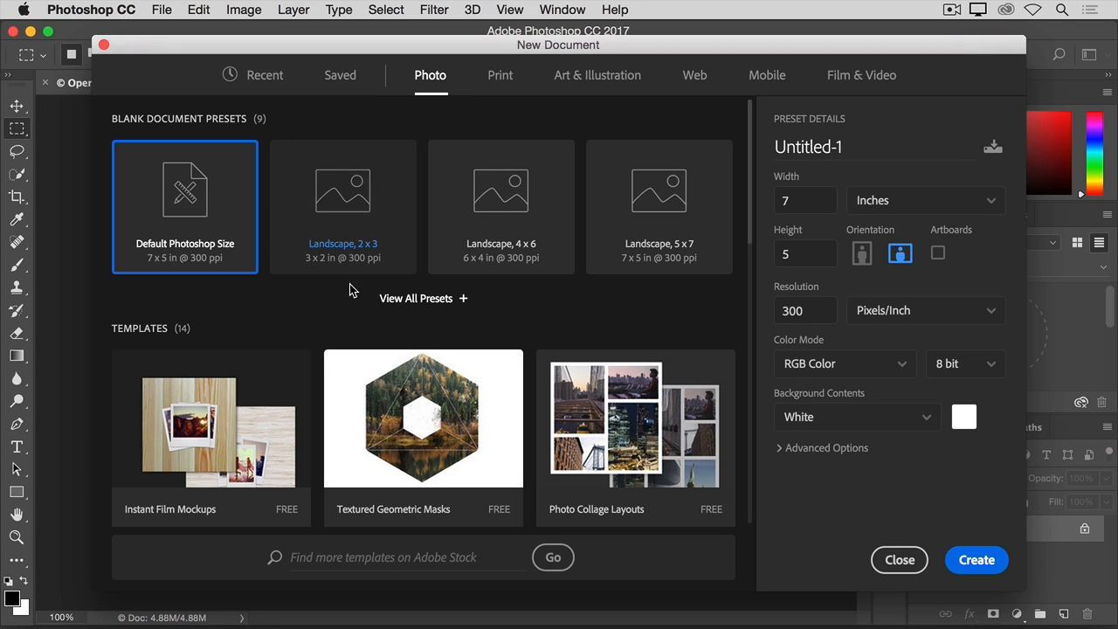
mouse_move(360, 304)
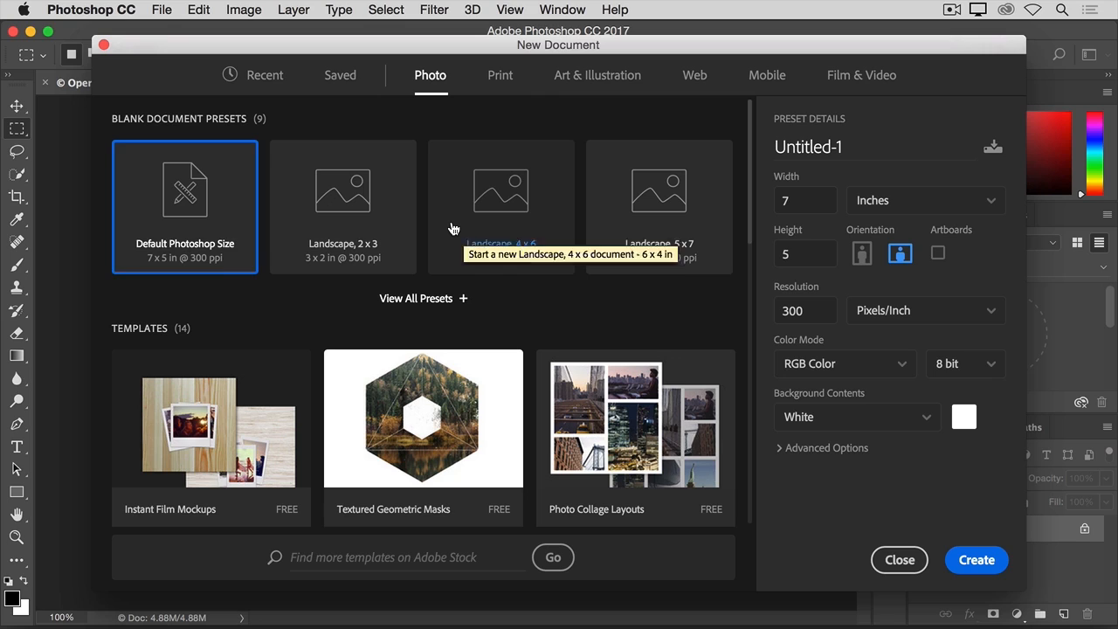
Create a 5 by 4 inch document from the Landscape 4 x 6 preset with width changed to 5
left_click(499, 206)
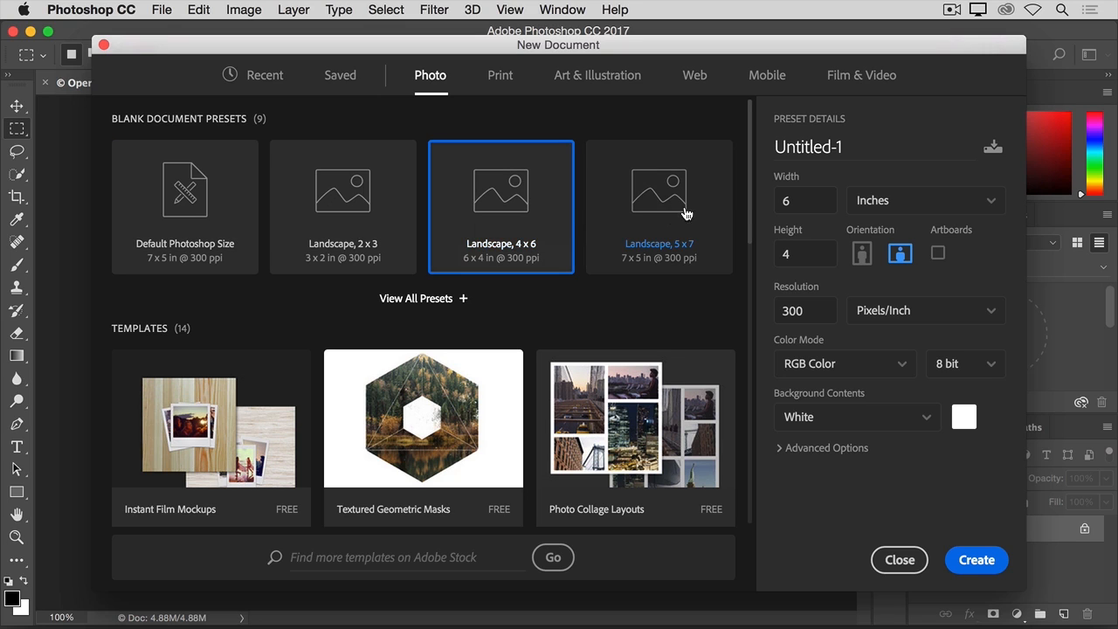
mouse_move(770, 310)
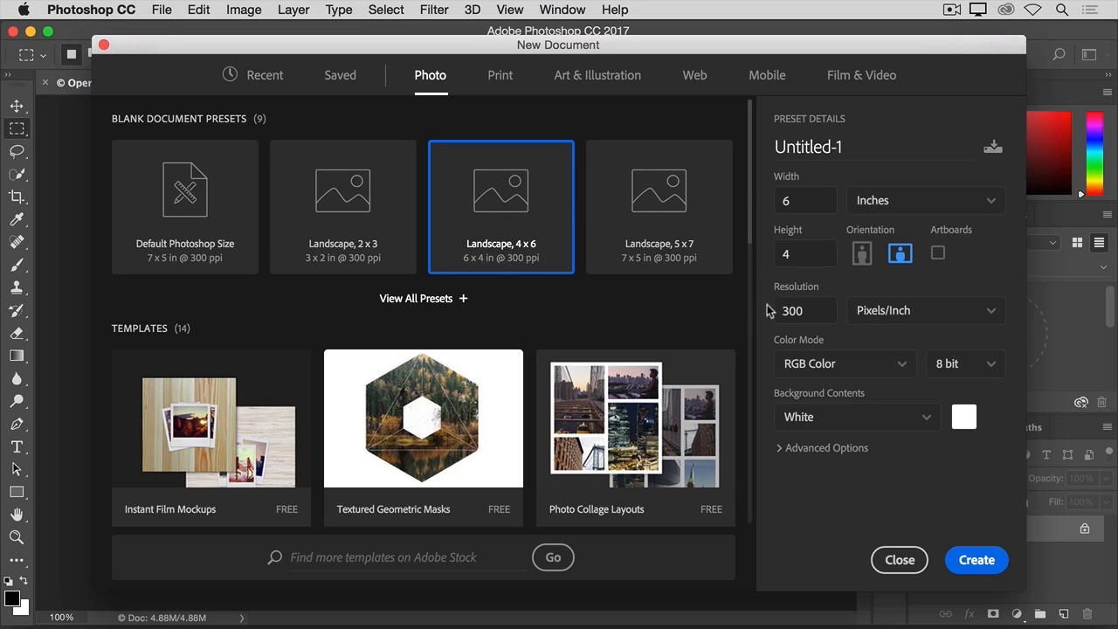
mouse_move(765, 213)
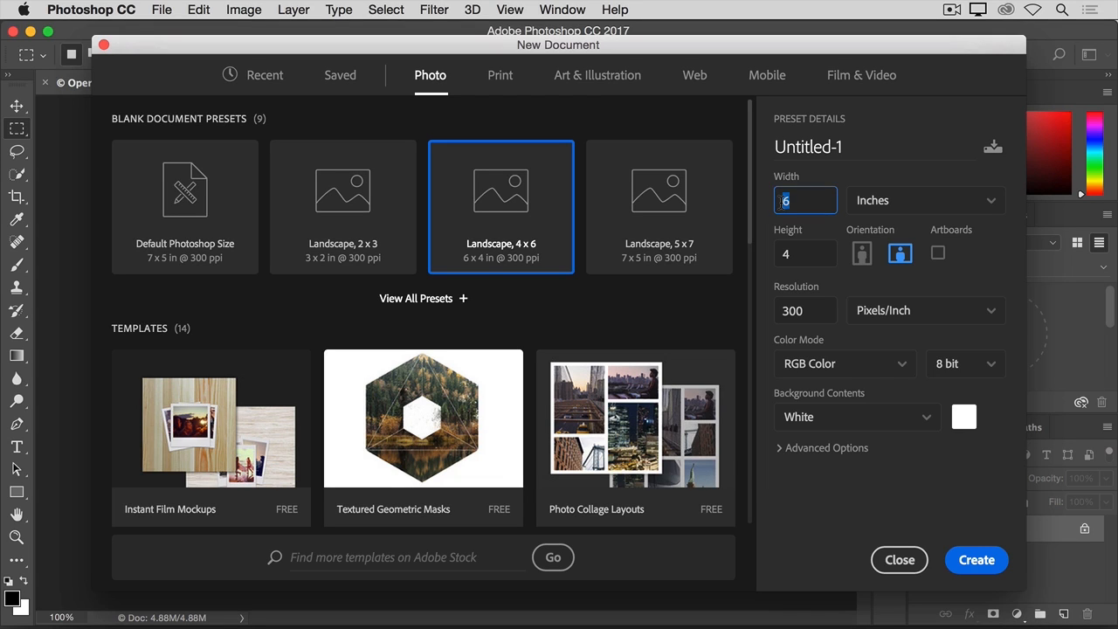
type("5")
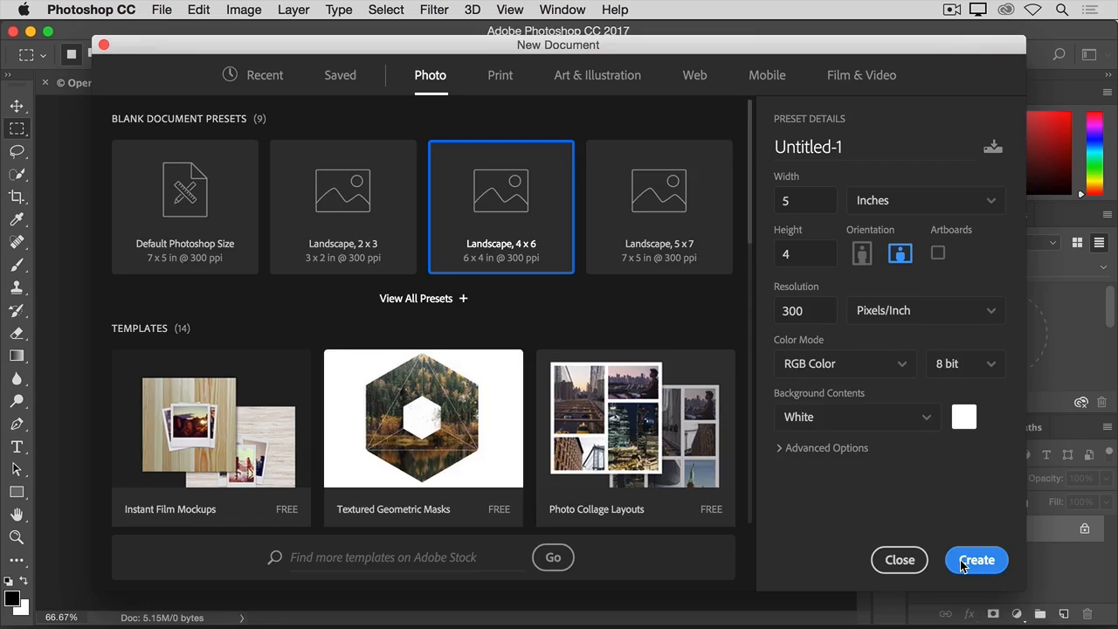
left_click(975, 559)
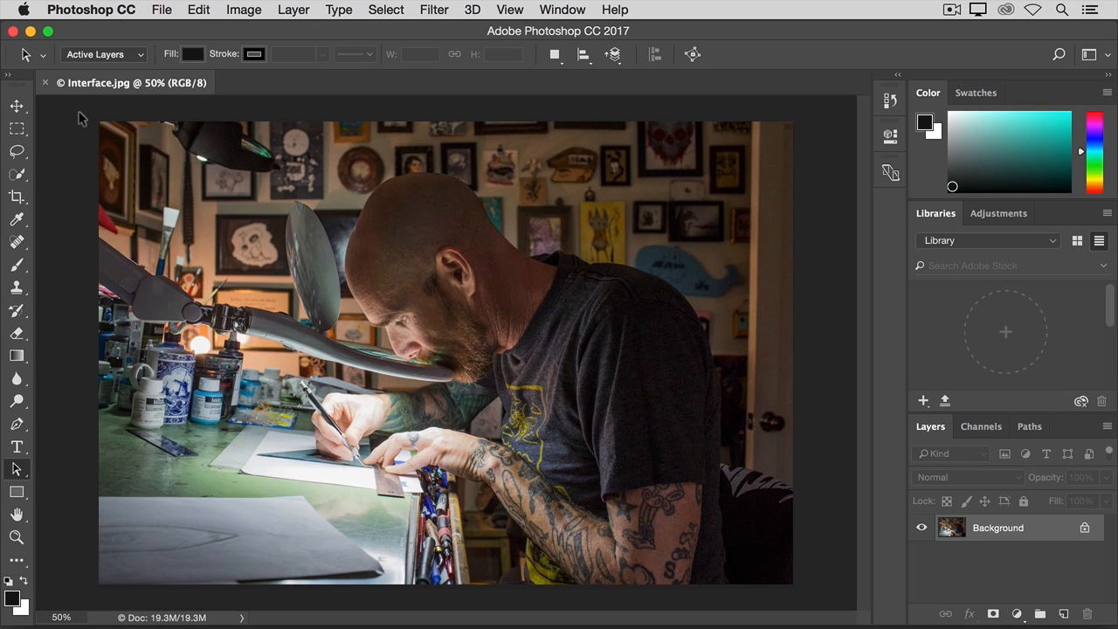
mouse_move(748, 80)
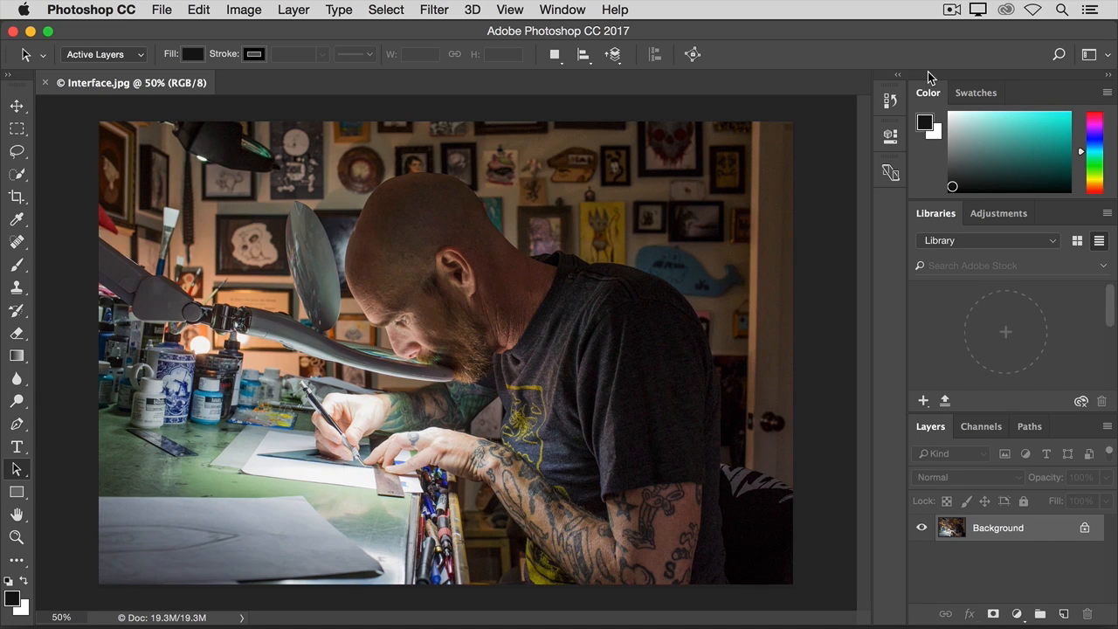
mouse_move(937, 105)
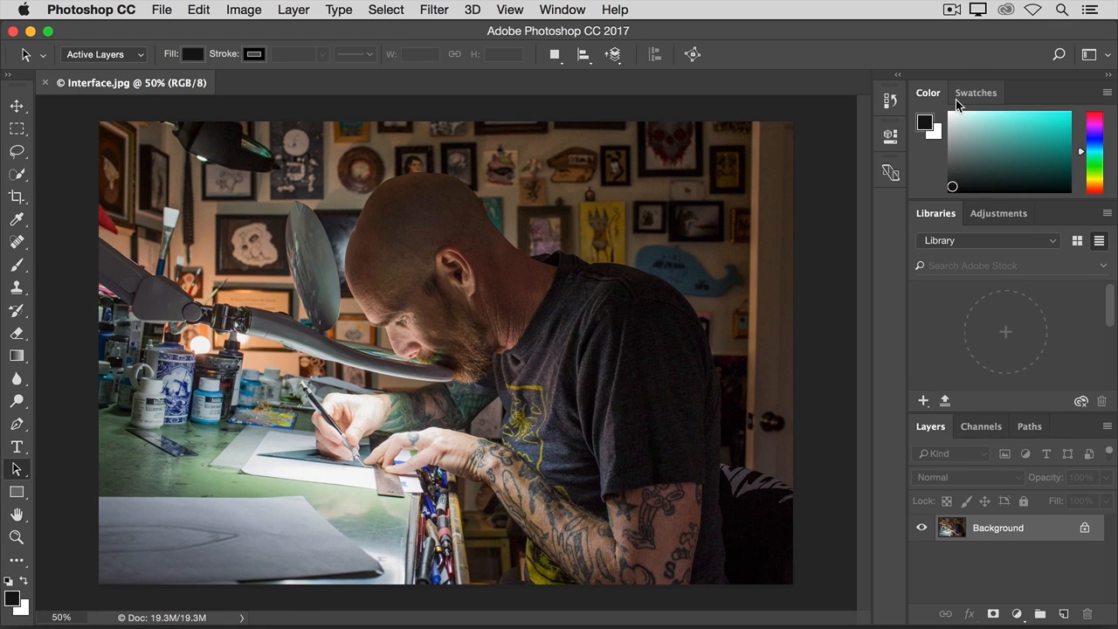
Show the Swatches panel and make a light blue swatch the foreground colour
left_click(974, 93)
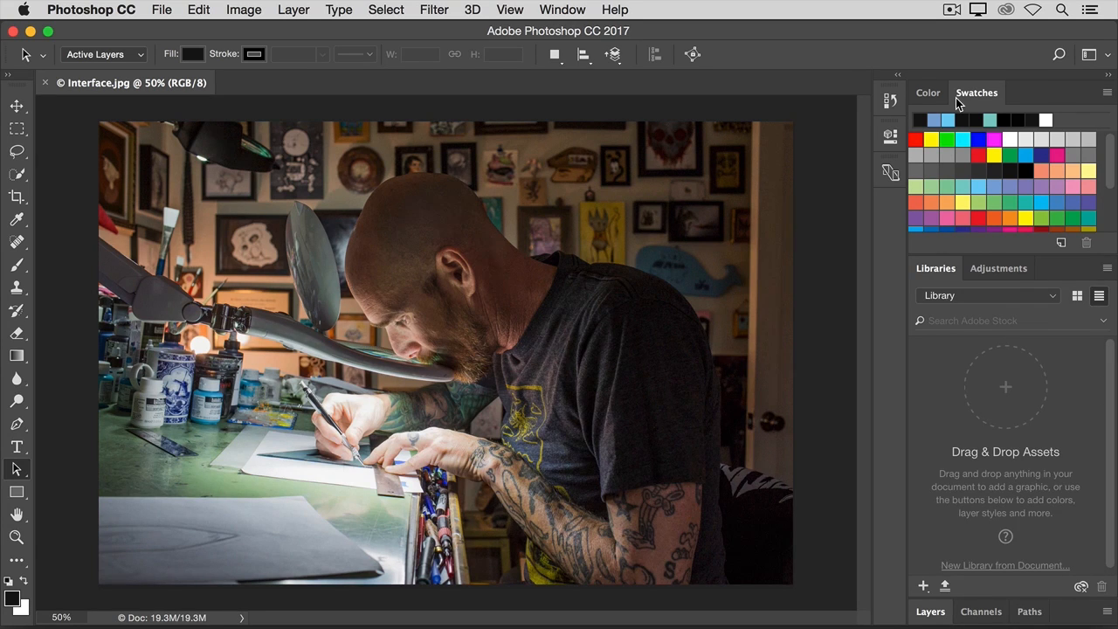
left_click(989, 189)
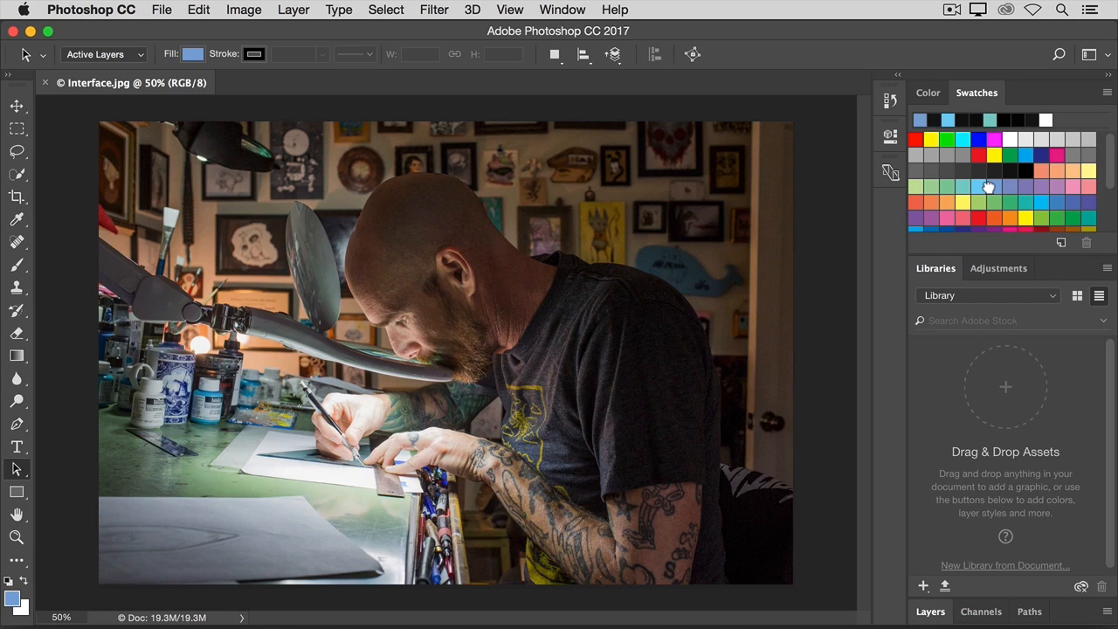
mouse_move(986, 185)
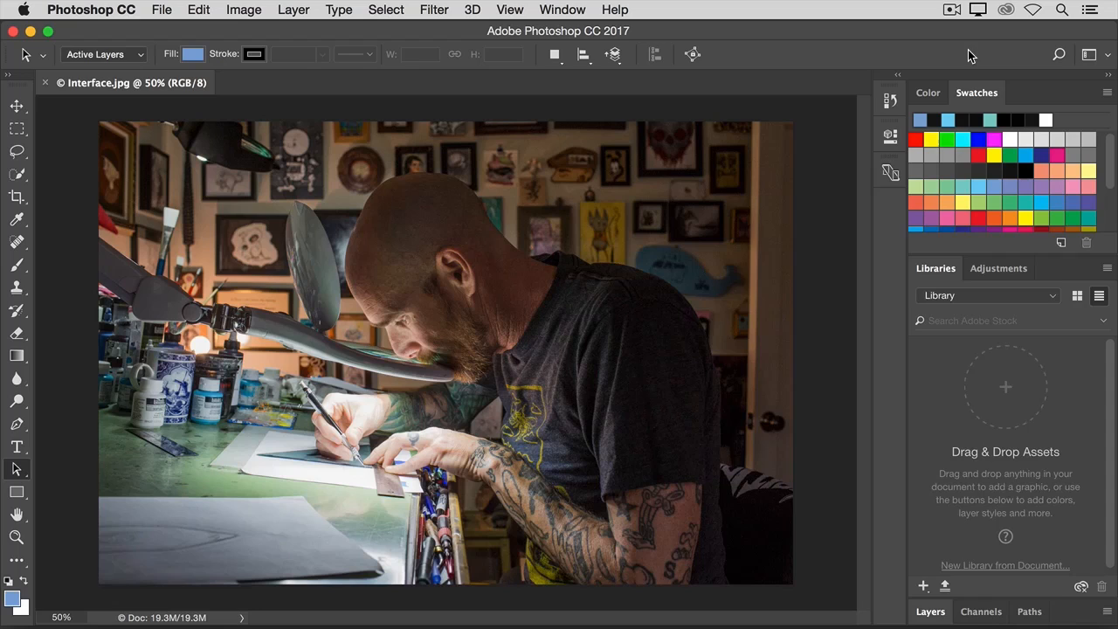
Show the Histogram panel from the Window menu, then collapse it to an icon
left_click(562, 10)
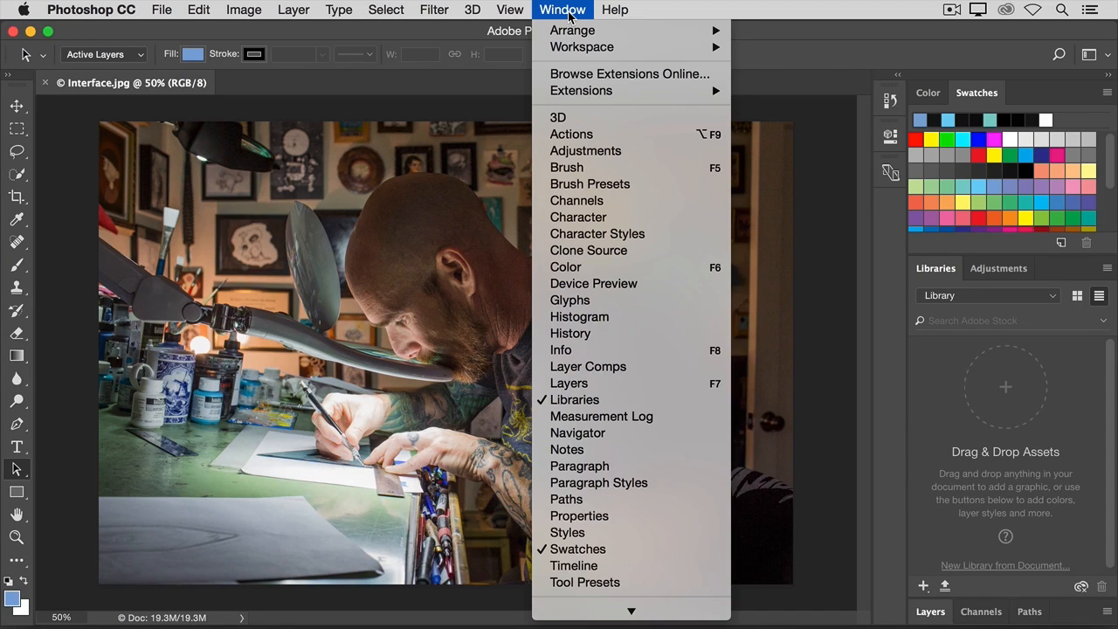
mouse_move(590, 183)
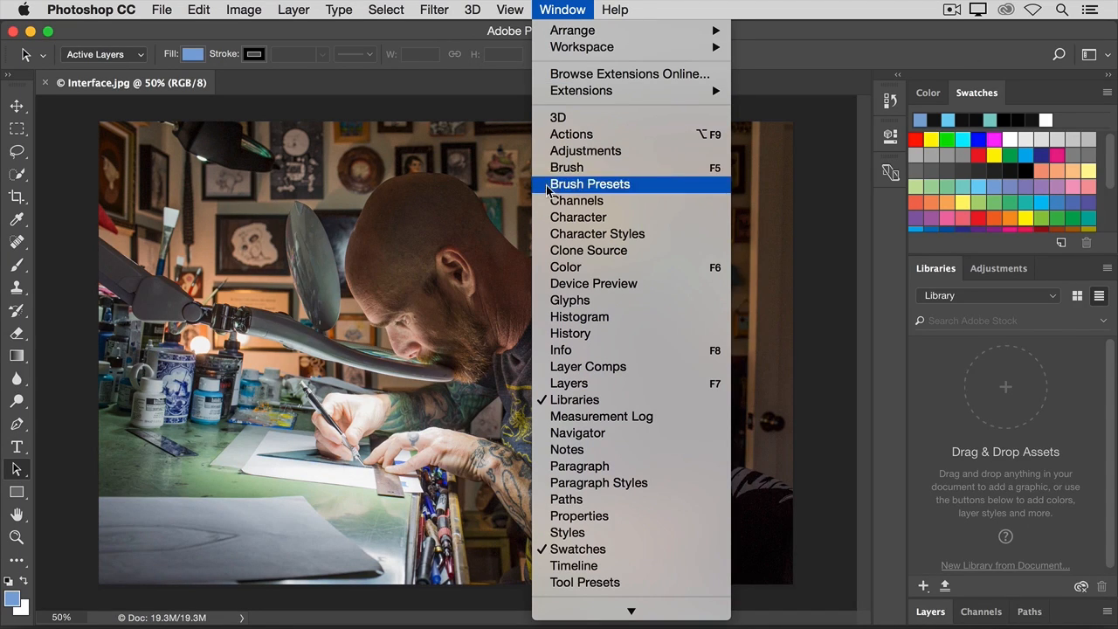
mouse_move(570, 331)
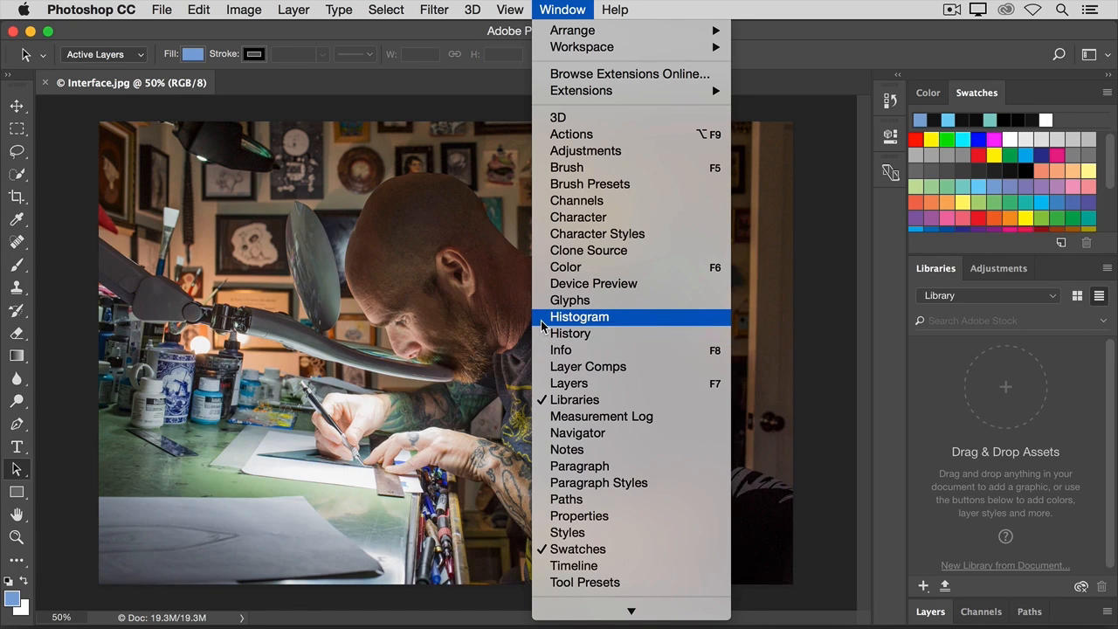
left_click(579, 316)
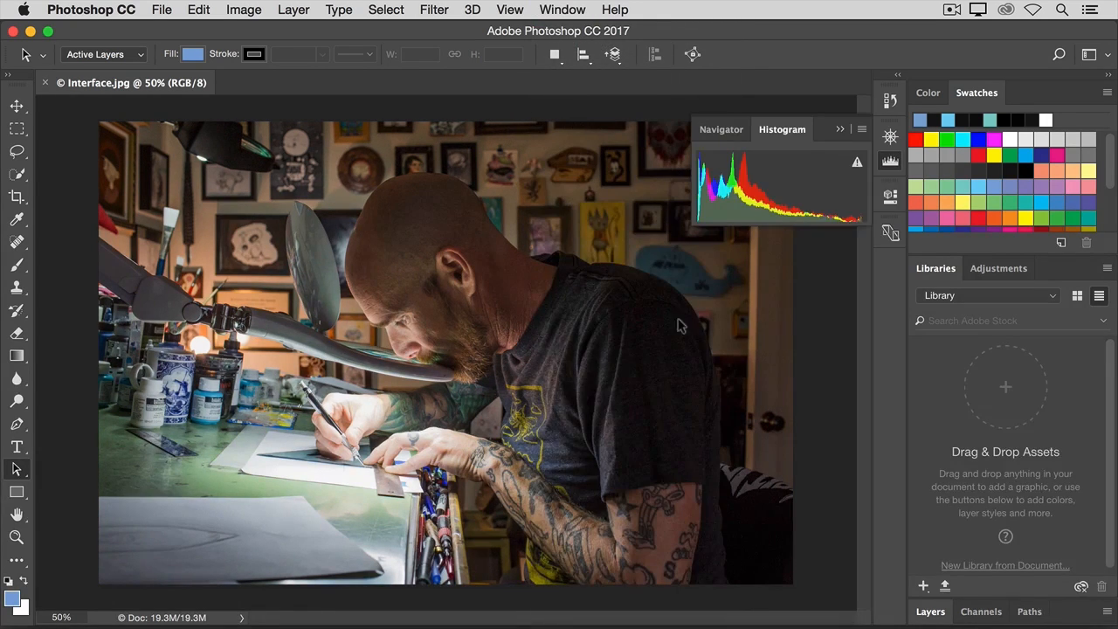
mouse_move(835, 245)
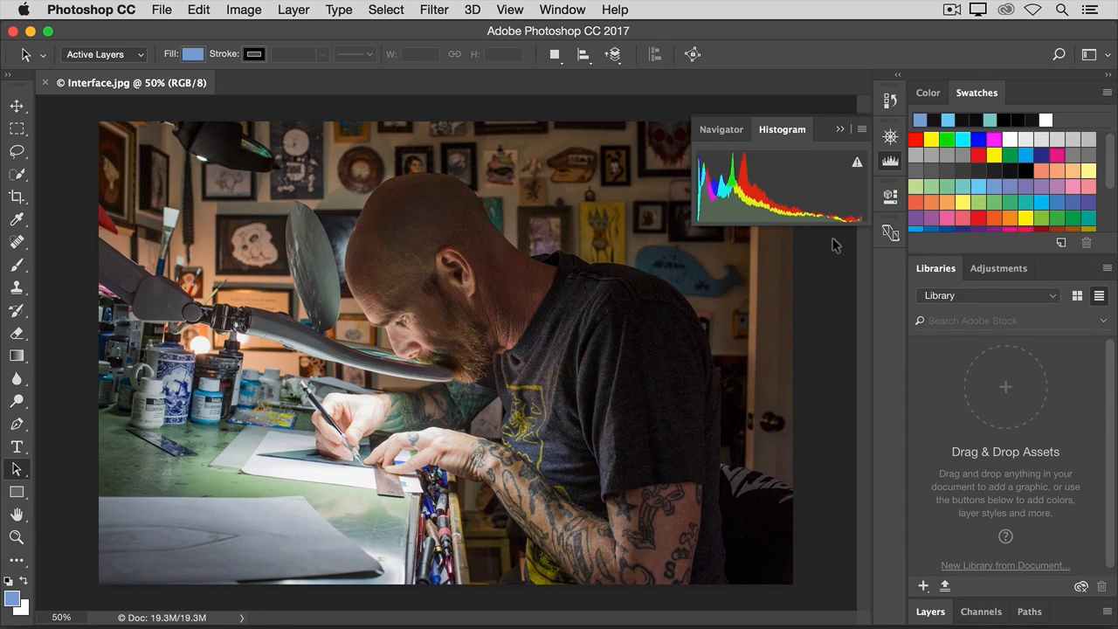
mouse_move(834, 203)
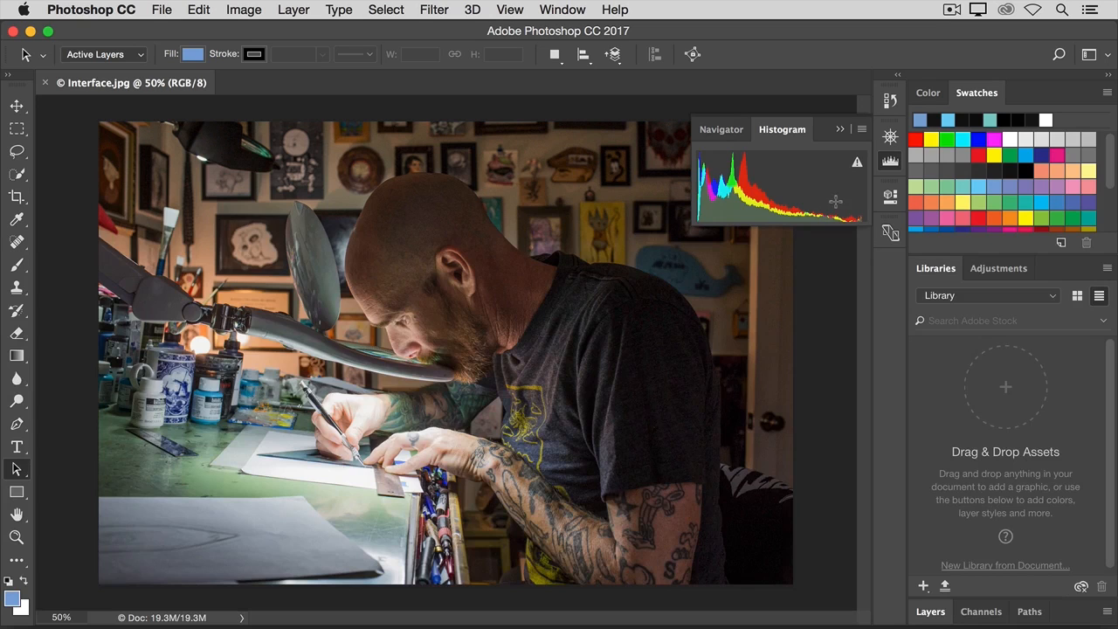
mouse_move(840, 136)
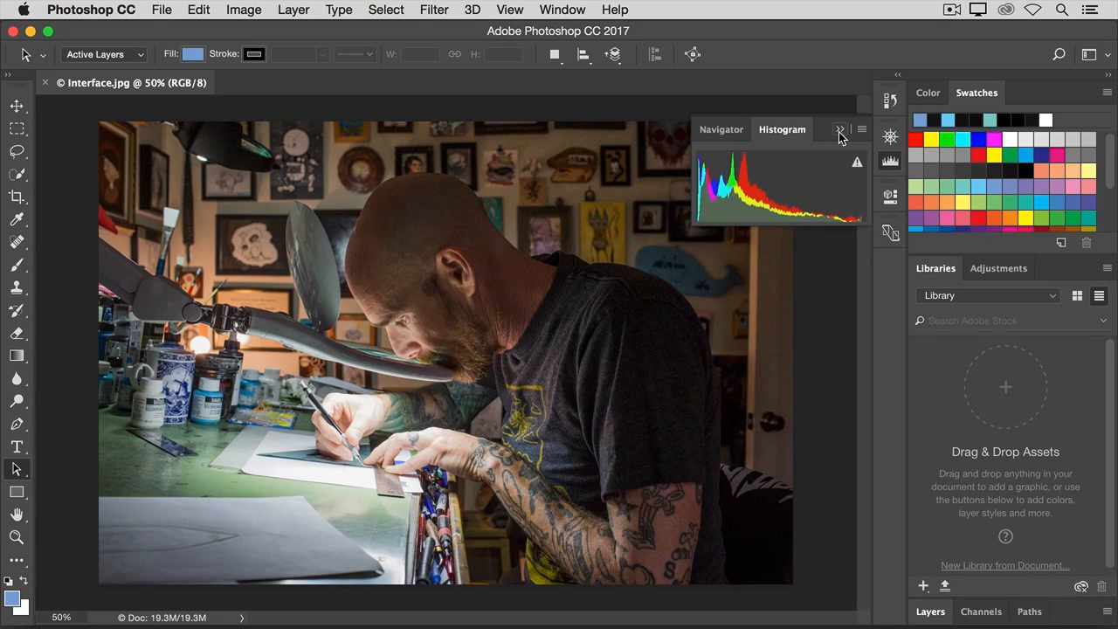
left_click(840, 130)
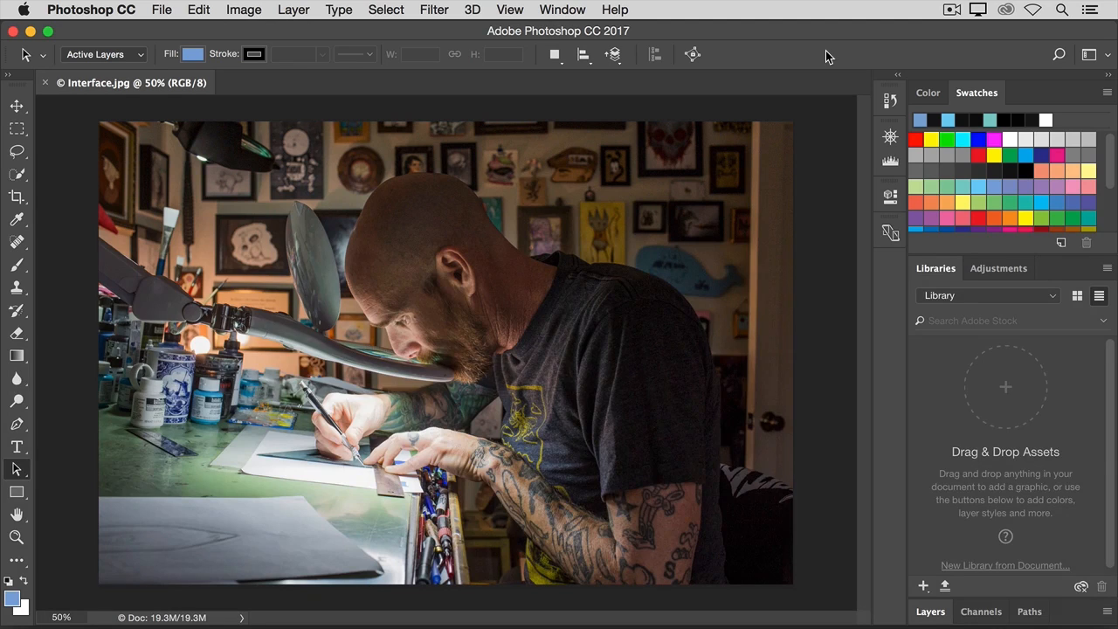
mouse_move(660, 35)
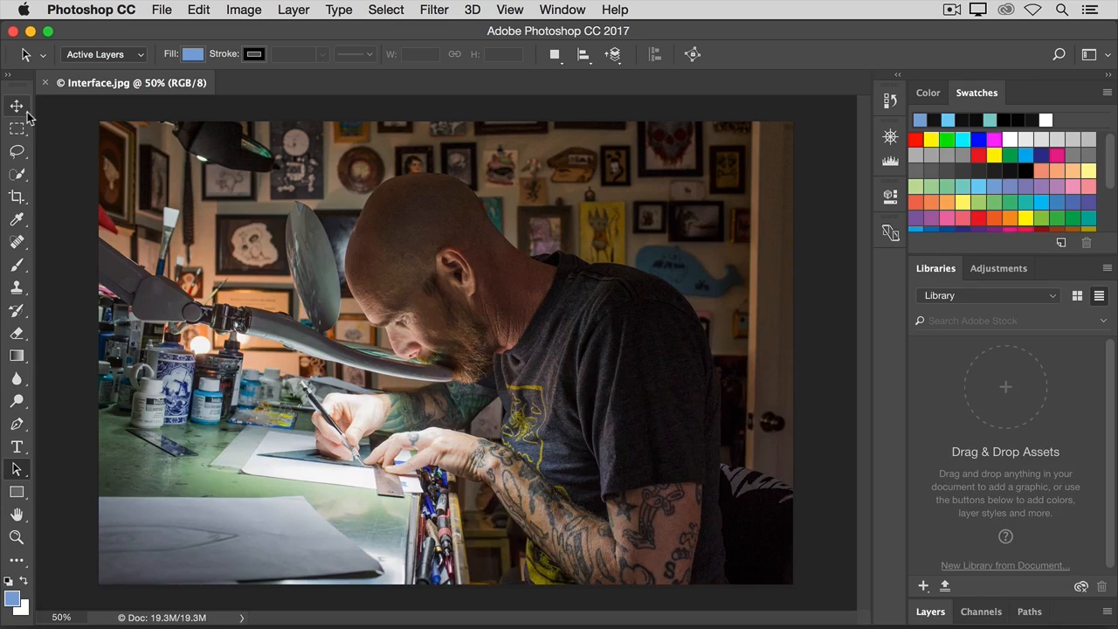
mouse_move(16, 106)
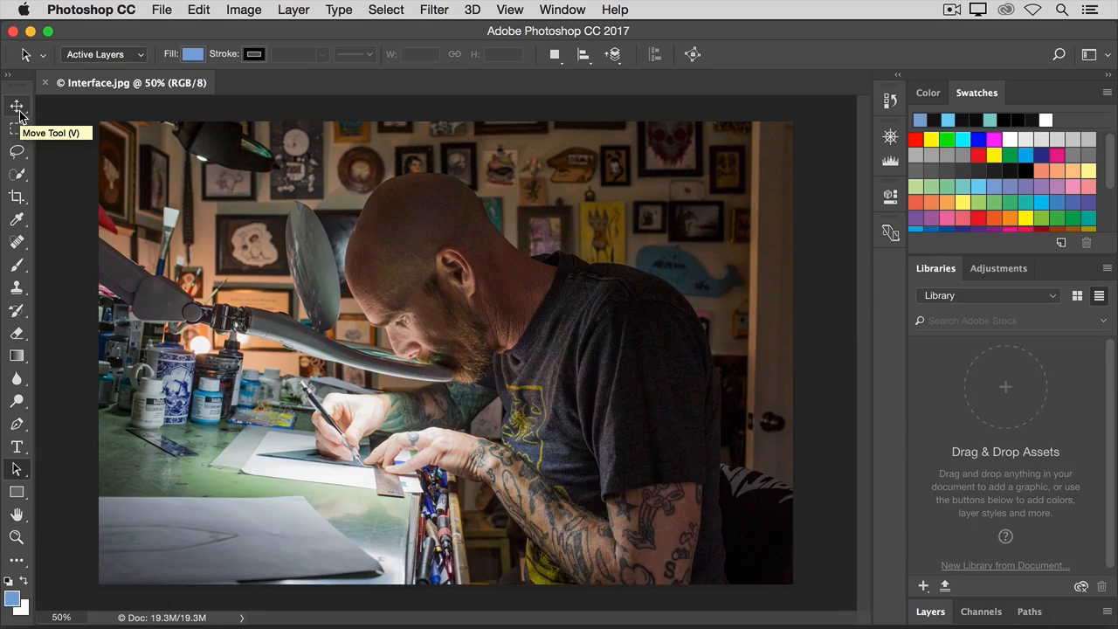
Select the Move tool, then make the Horizontal Type Tool active
left_click(18, 105)
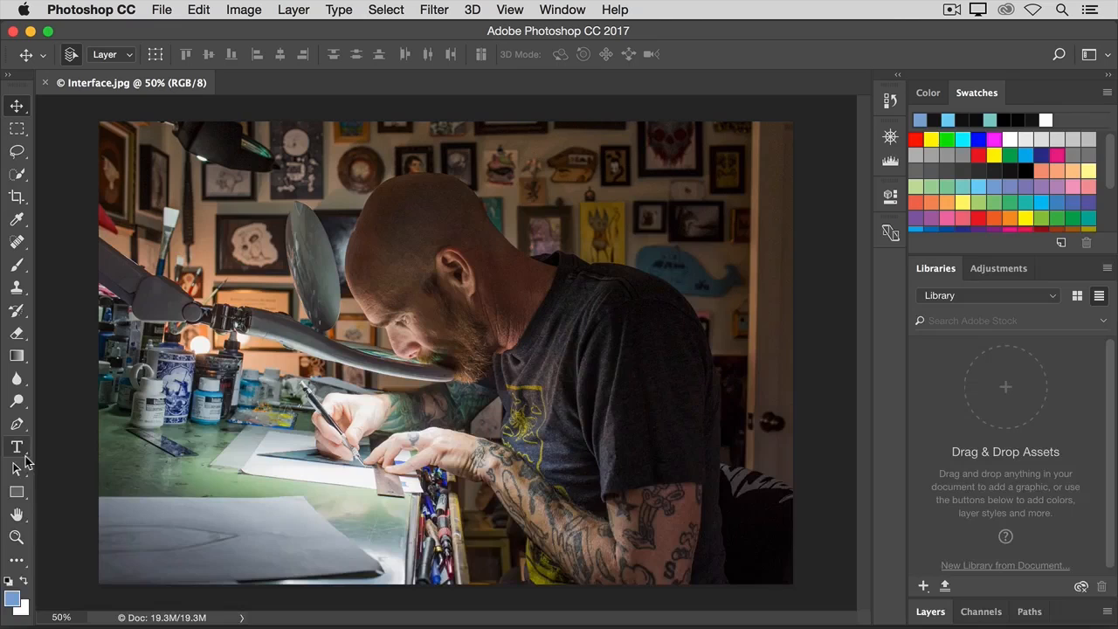
left_click(18, 447)
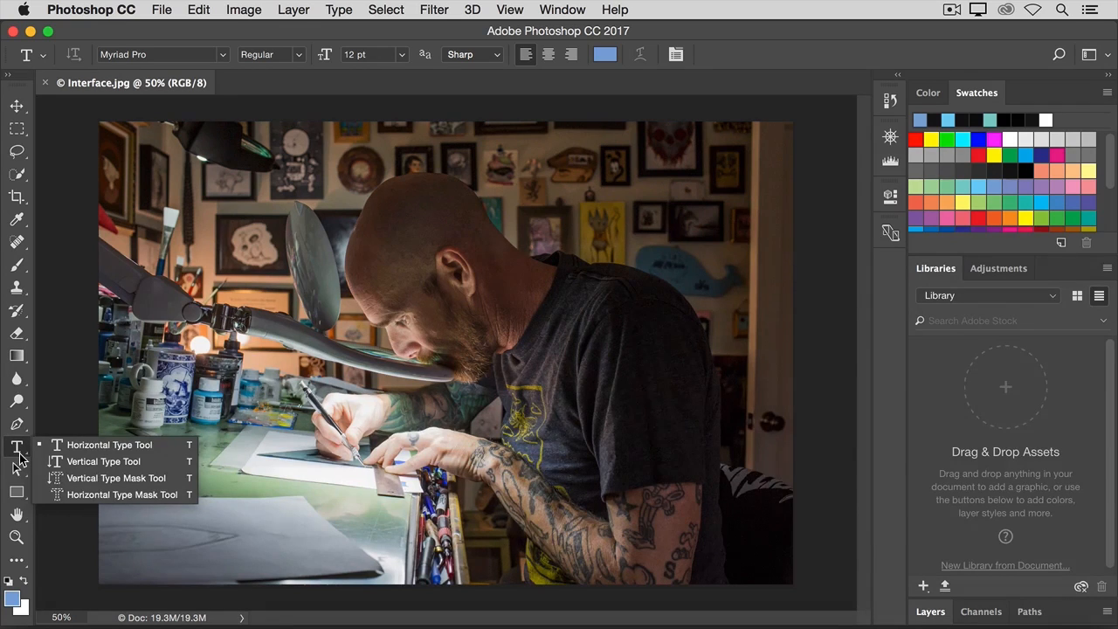
mouse_move(44, 454)
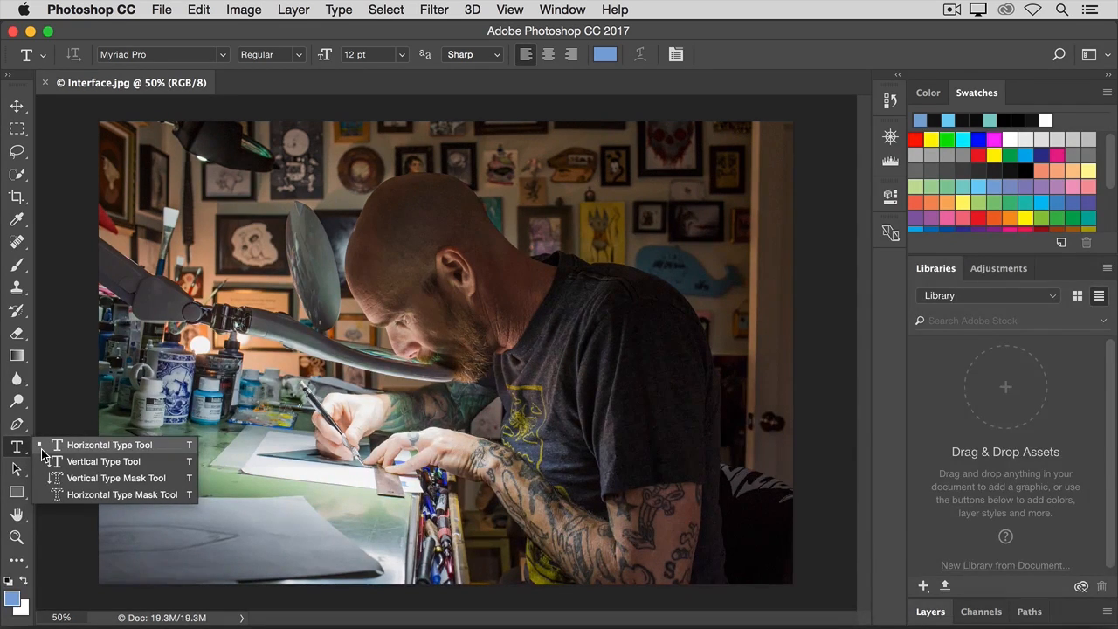
mouse_move(38, 461)
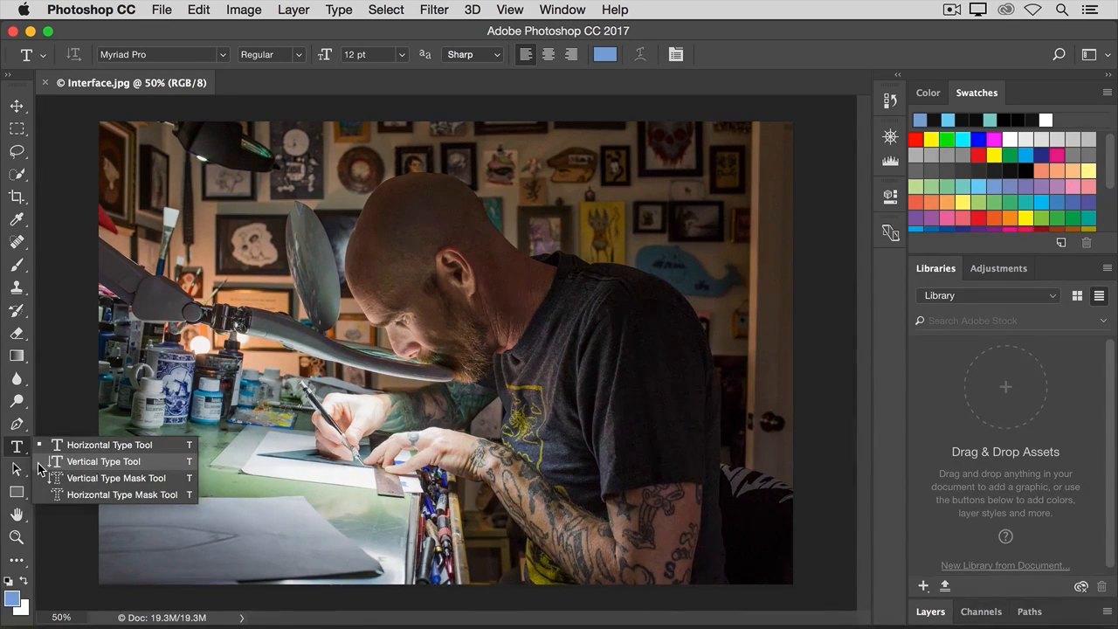
left_click(103, 461)
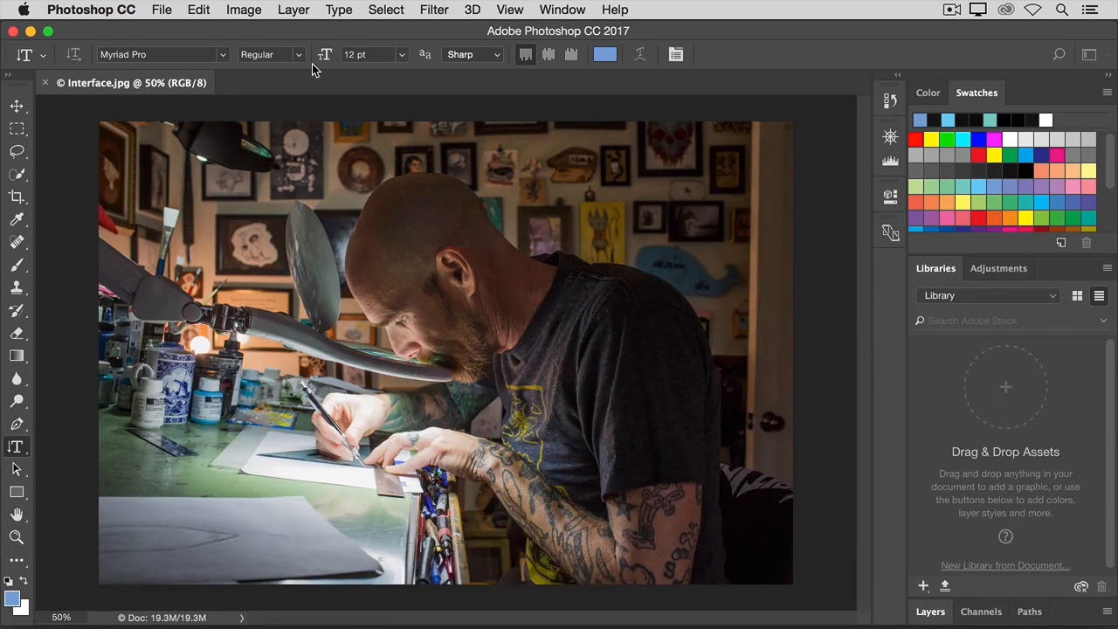
mouse_move(363, 72)
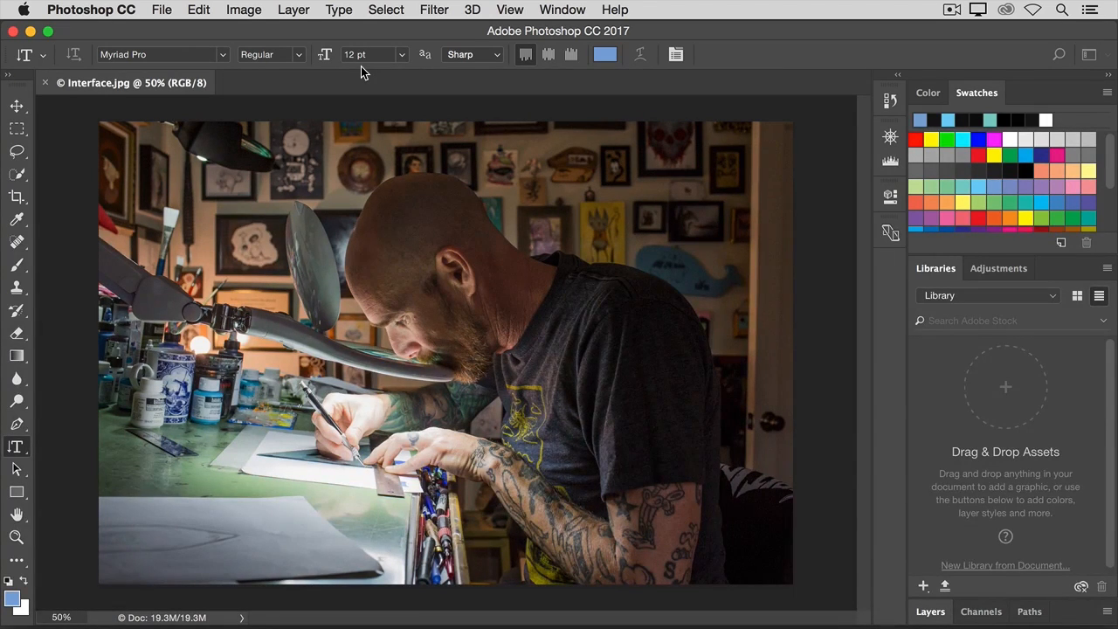
mouse_move(353, 72)
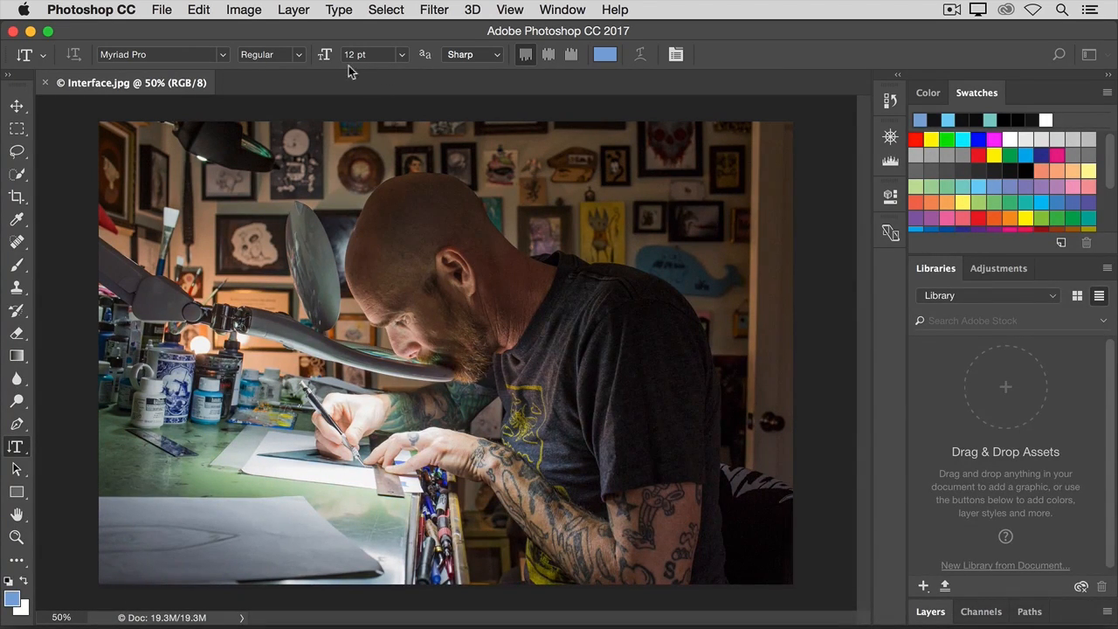
mouse_move(388, 72)
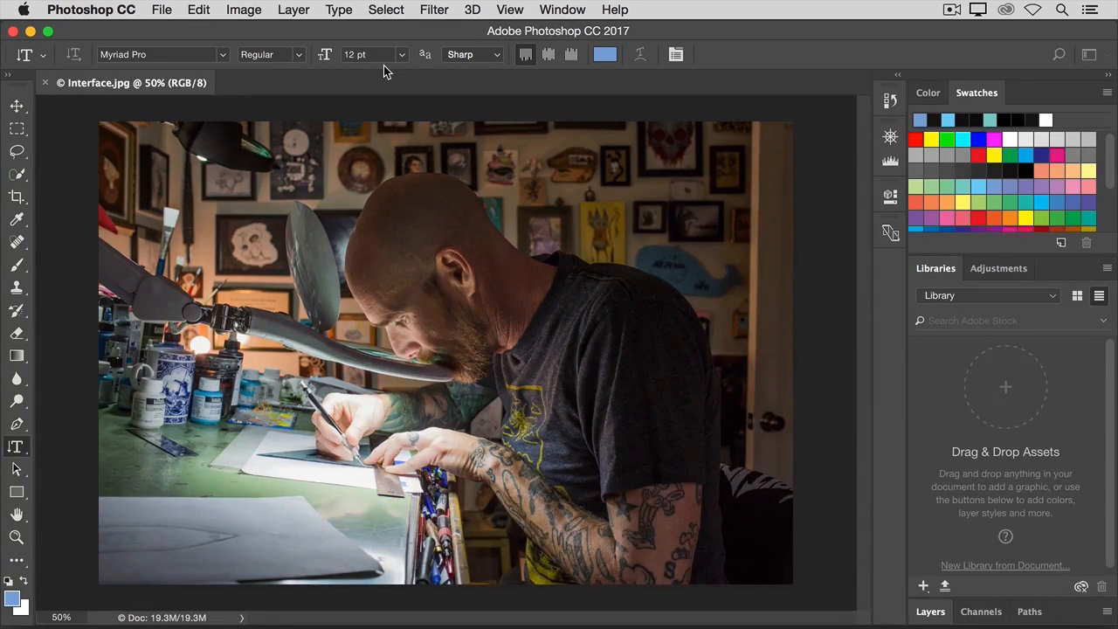
mouse_move(14, 269)
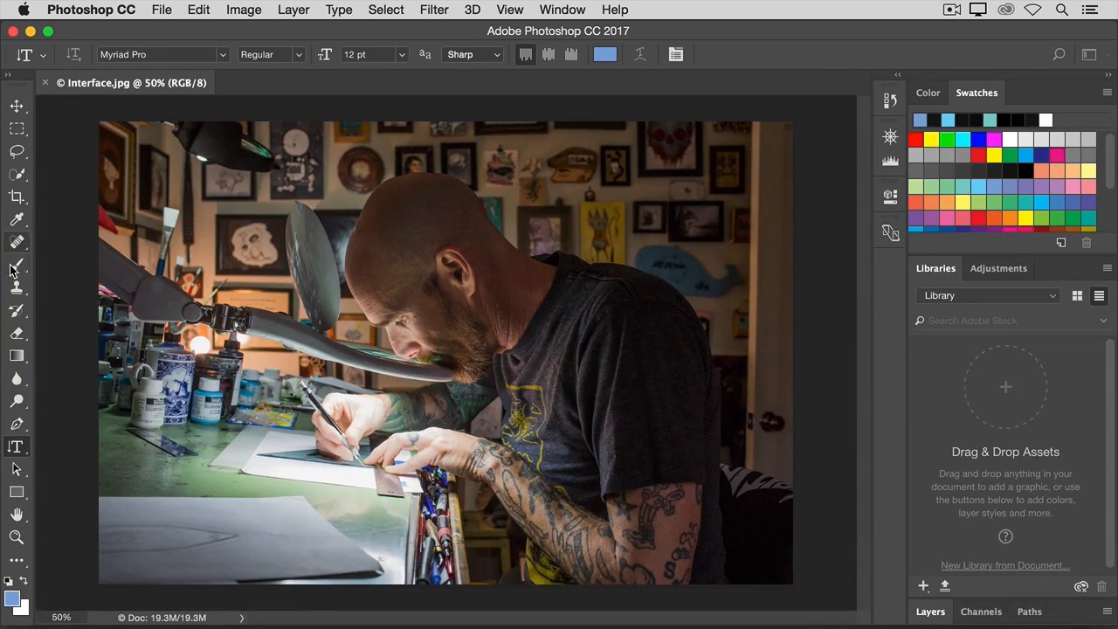
Make the Brush Tool the active tool instead of the type tool
left_click(16, 266)
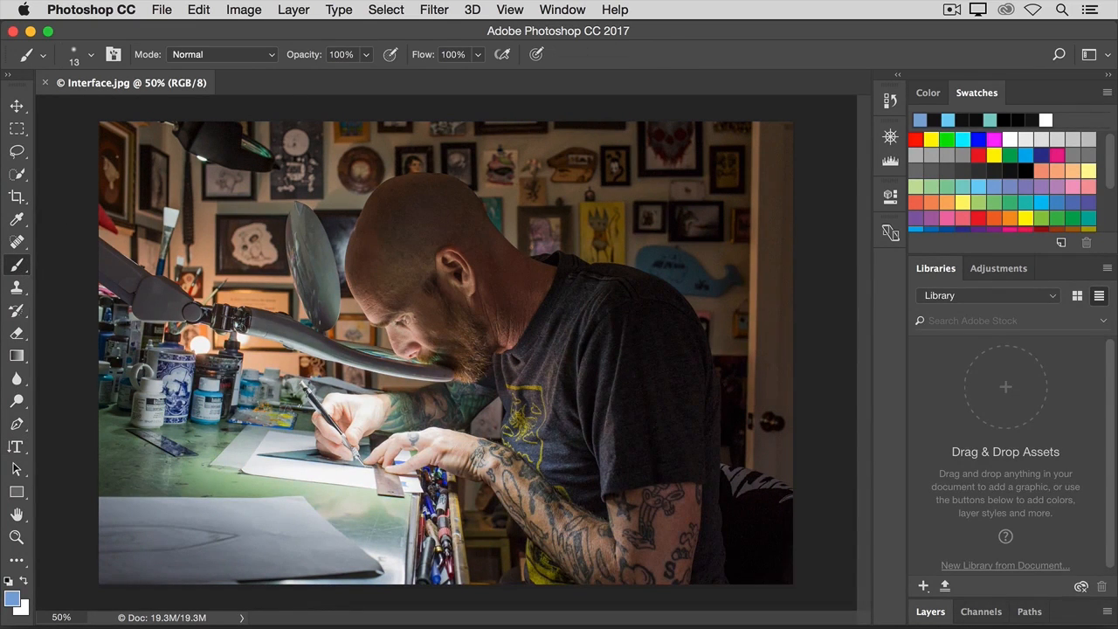
mouse_move(301, 70)
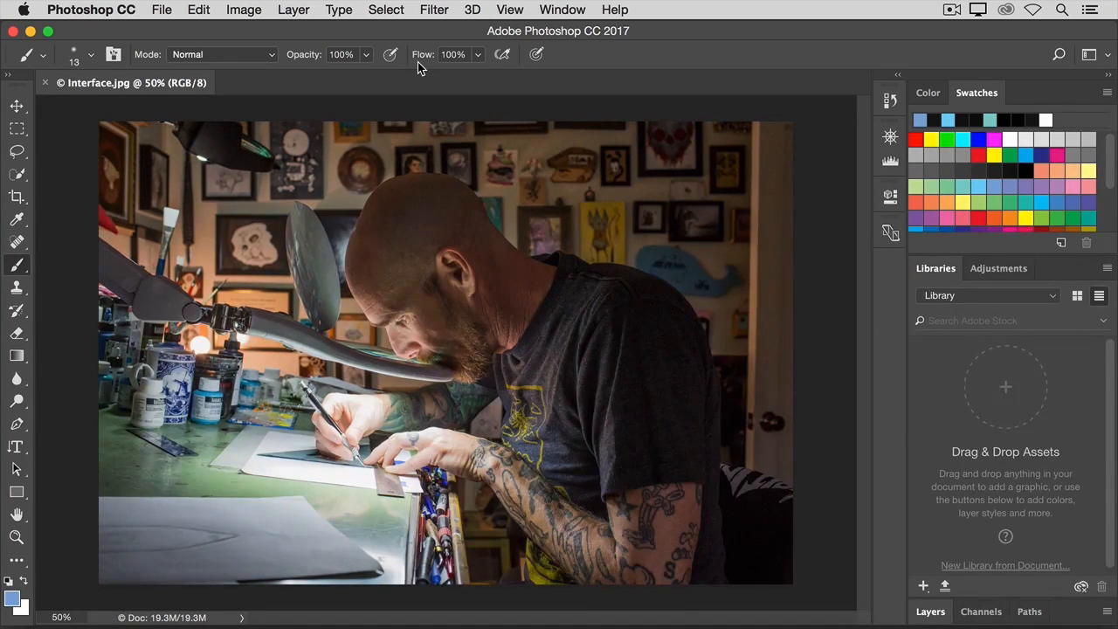
mouse_move(325, 91)
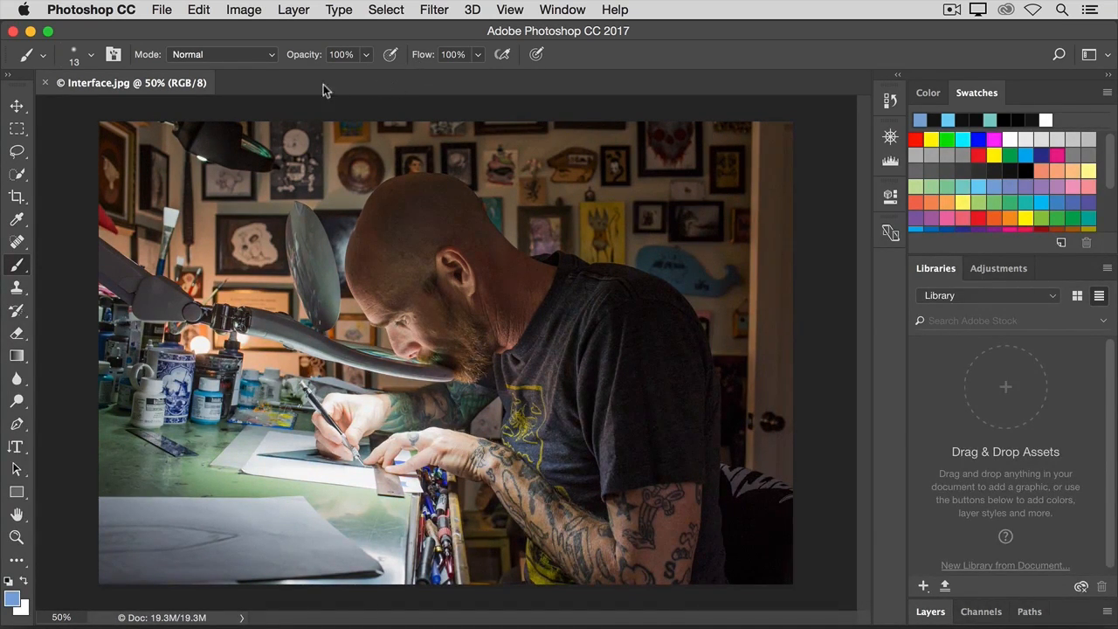
mouse_move(87, 63)
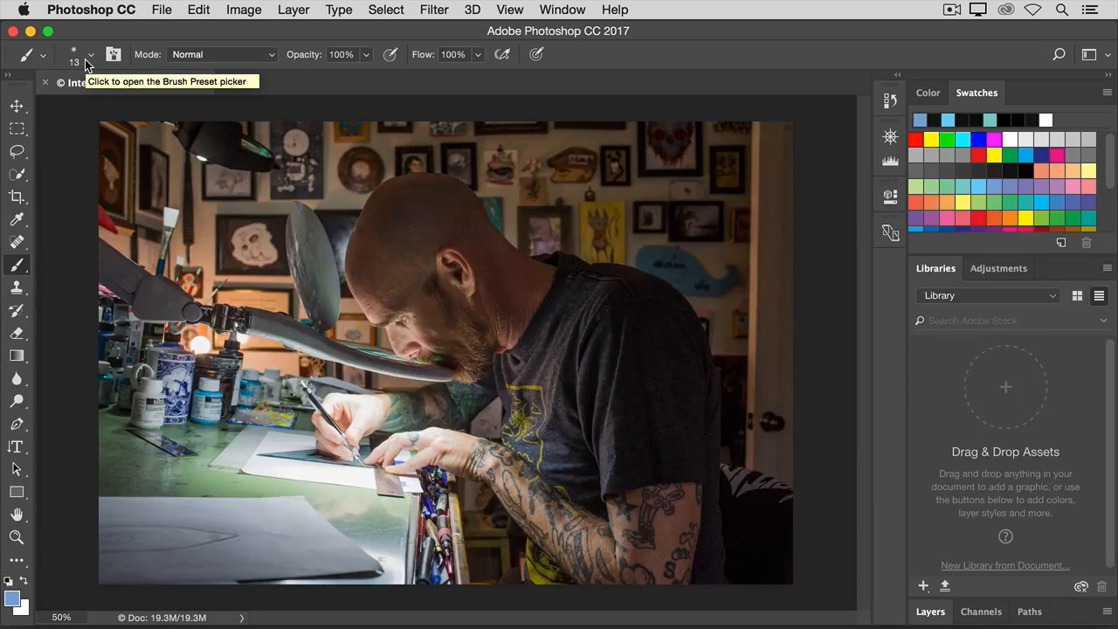
Enlarge the soft brush from 13 px to about 121 px in the Brush Preset picker
left_click(91, 54)
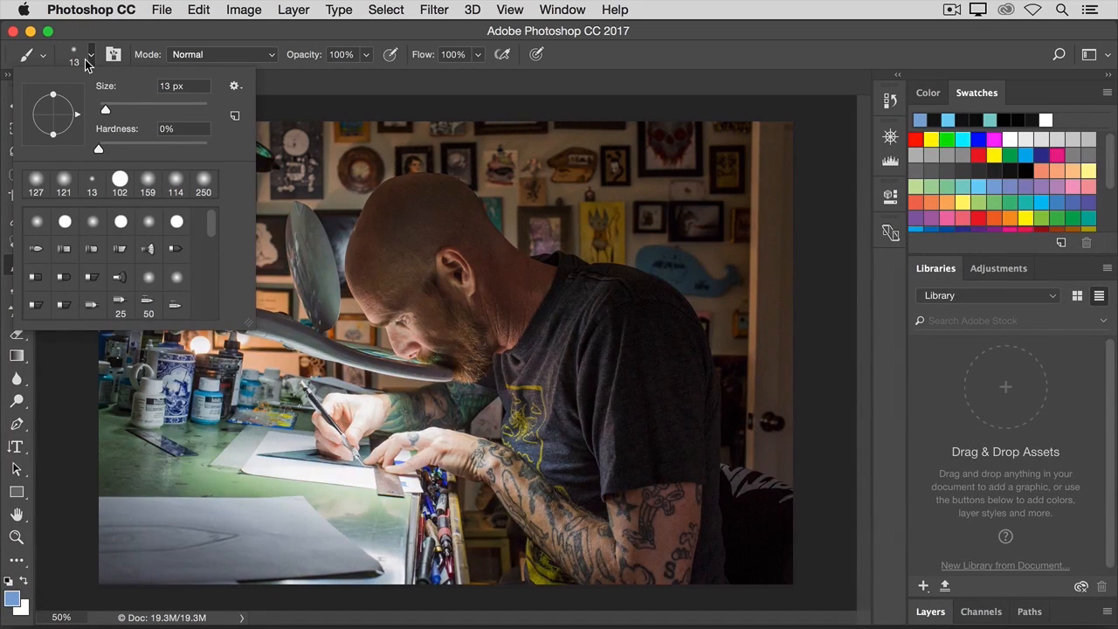
left_click_drag(105, 108, 118, 109)
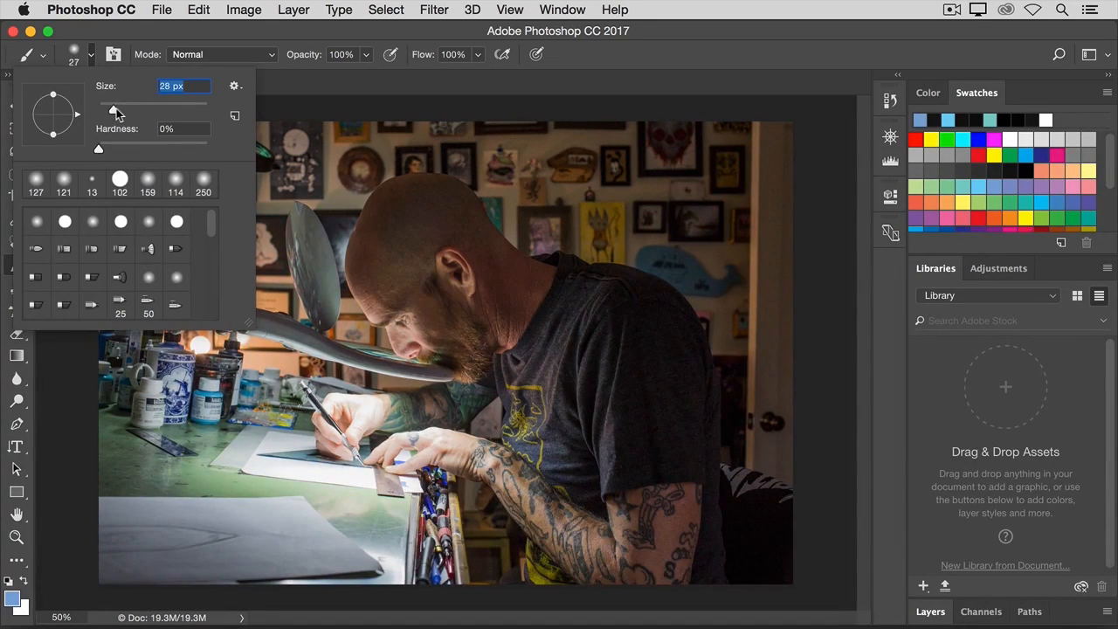
left_click_drag(113, 105, 171, 104)
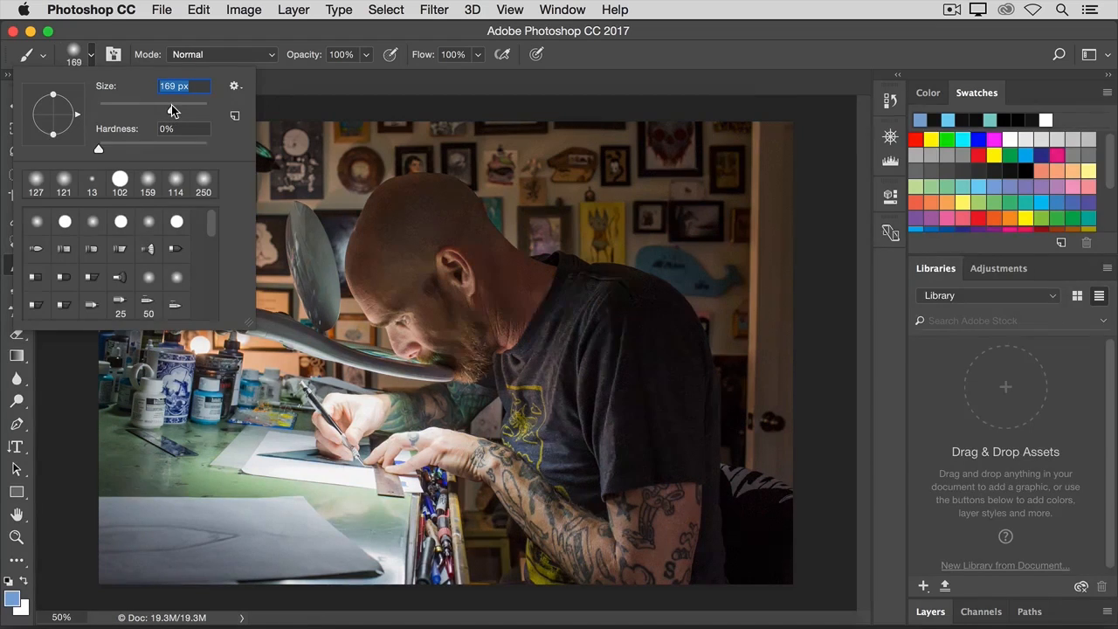
left_click_drag(172, 103, 161, 103)
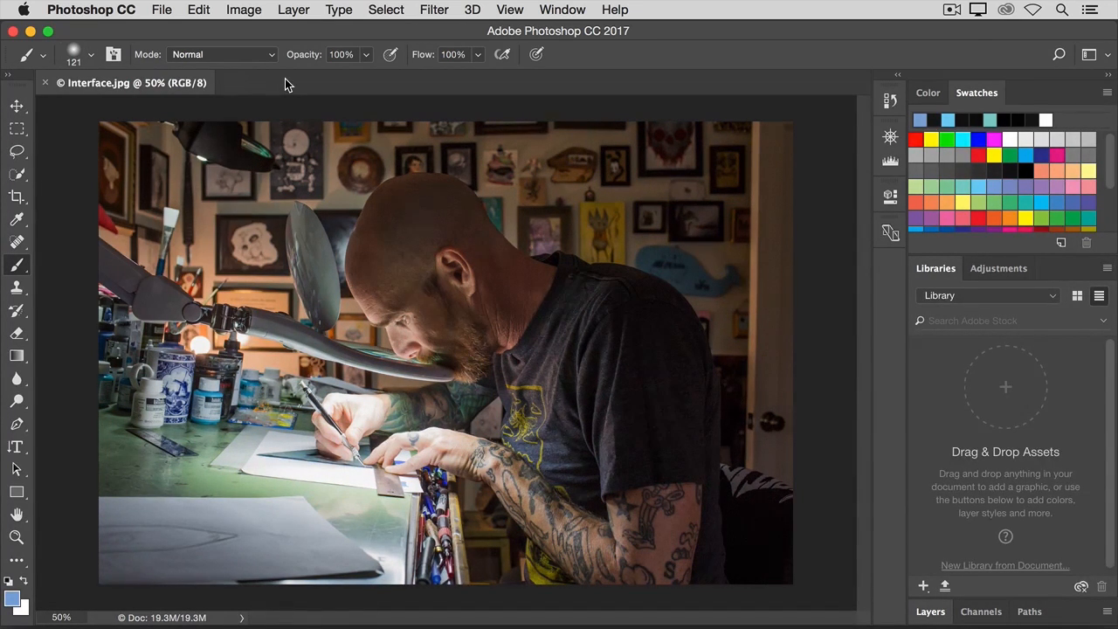
mouse_move(255, 518)
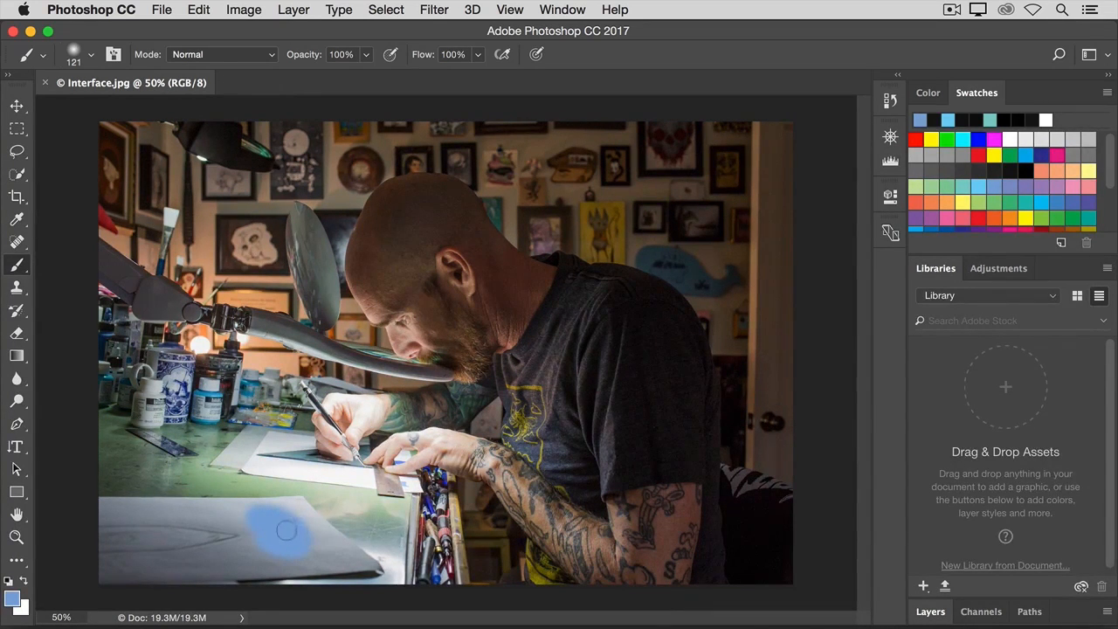
mouse_move(279, 524)
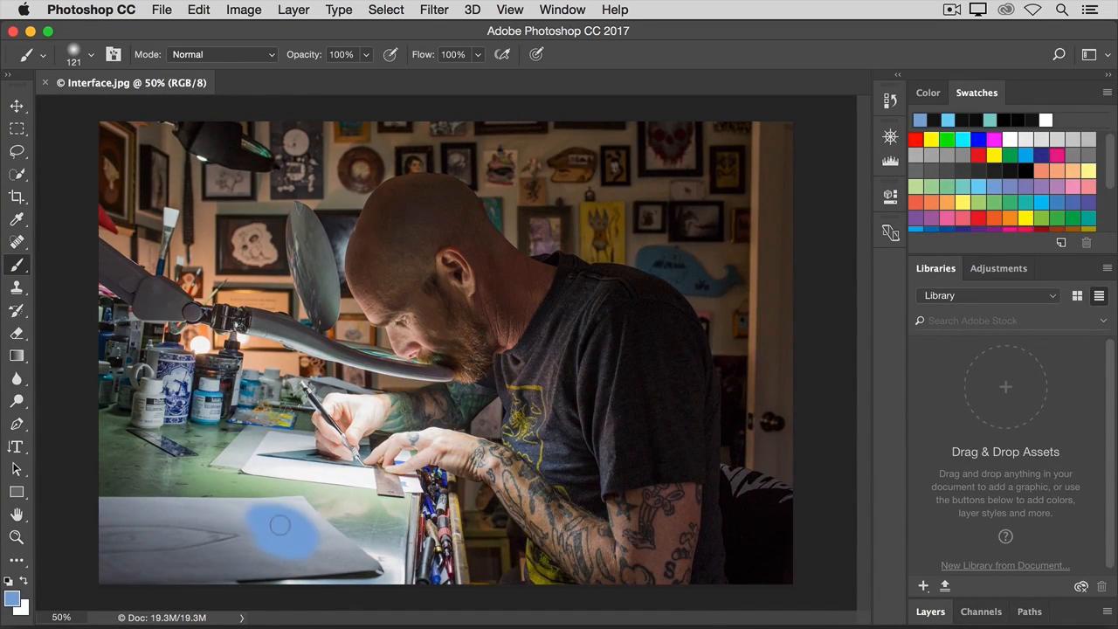
Paint a light blue soft dab onto the paper near the photo's bottom left
left_click(265, 535)
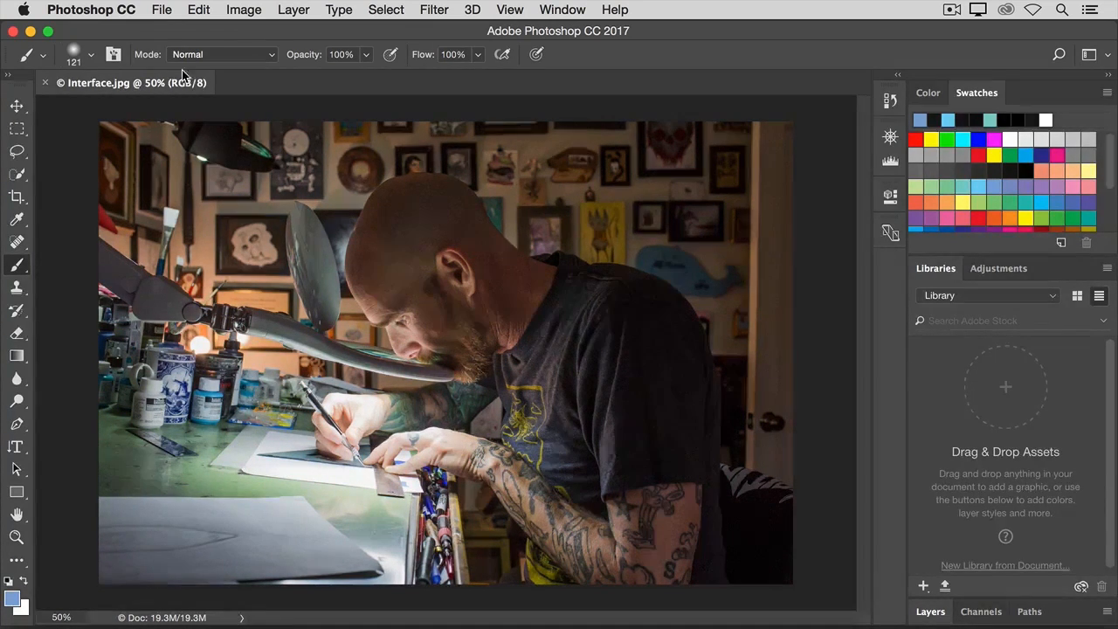
Close Interface.jpg from the File menu to return to the Start workspace
left_click(160, 11)
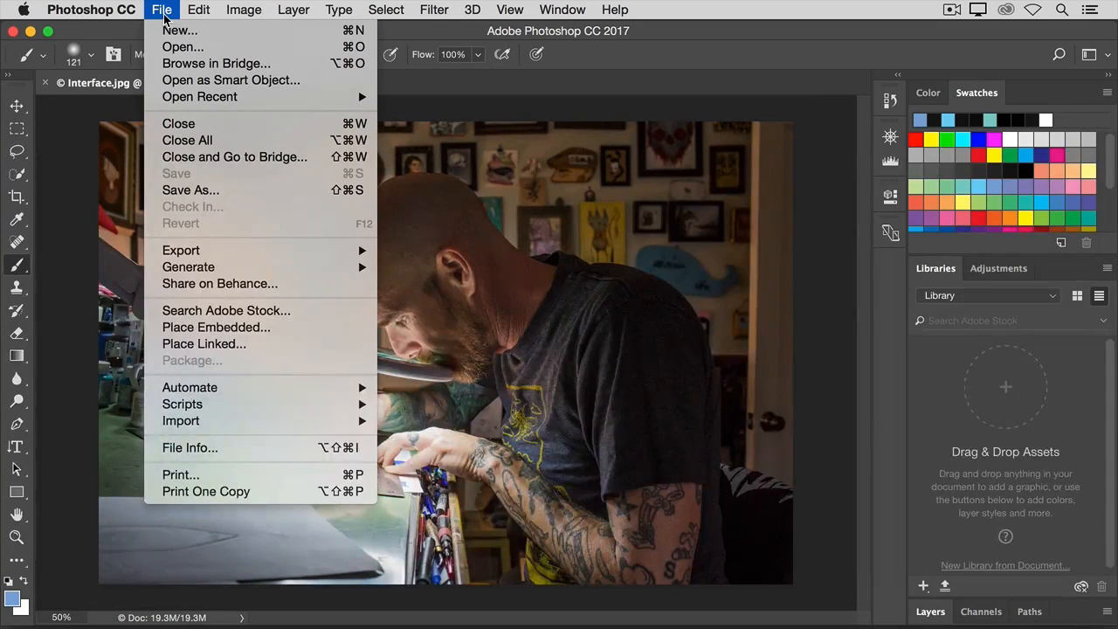
mouse_move(181, 46)
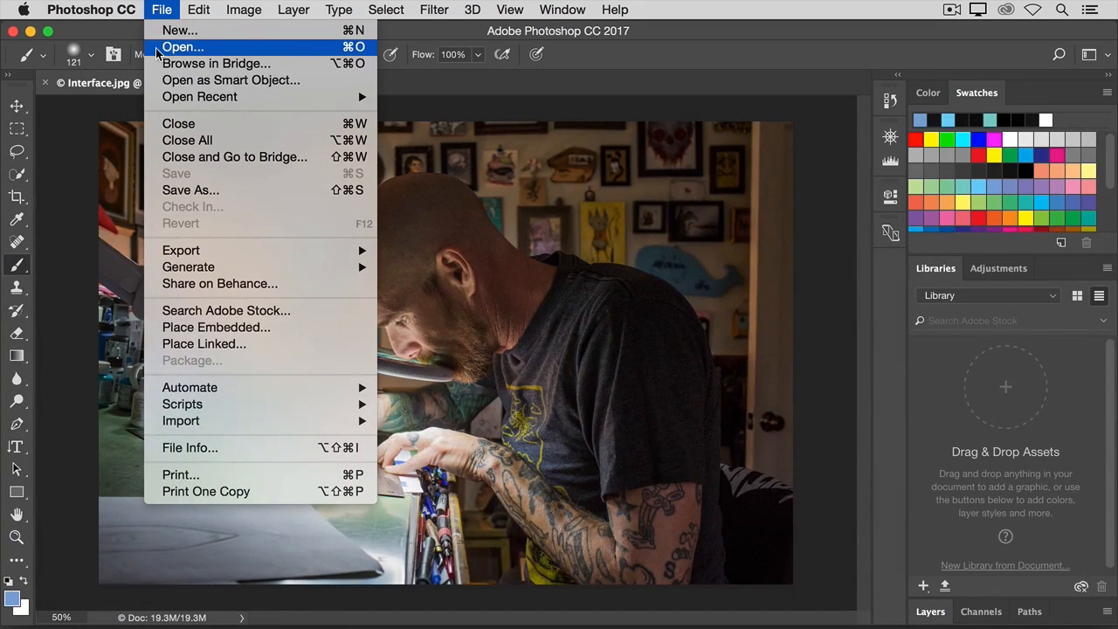
mouse_move(179, 122)
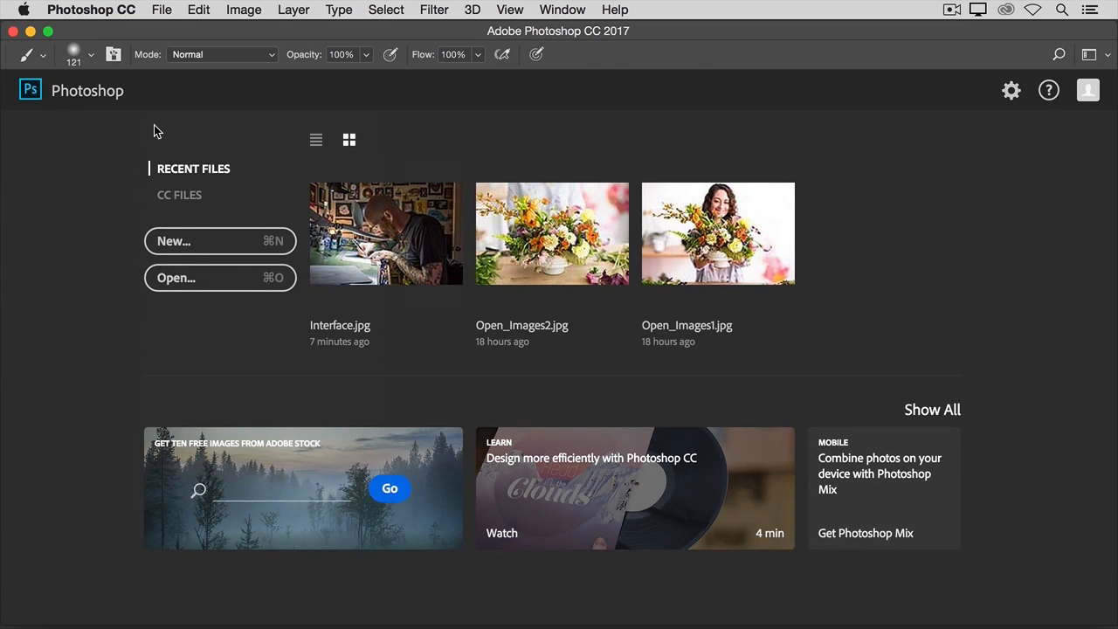
Open Zoom.jpg, the close-up of hands guiding wood through a saw, from the Start screen
left_click(384, 232)
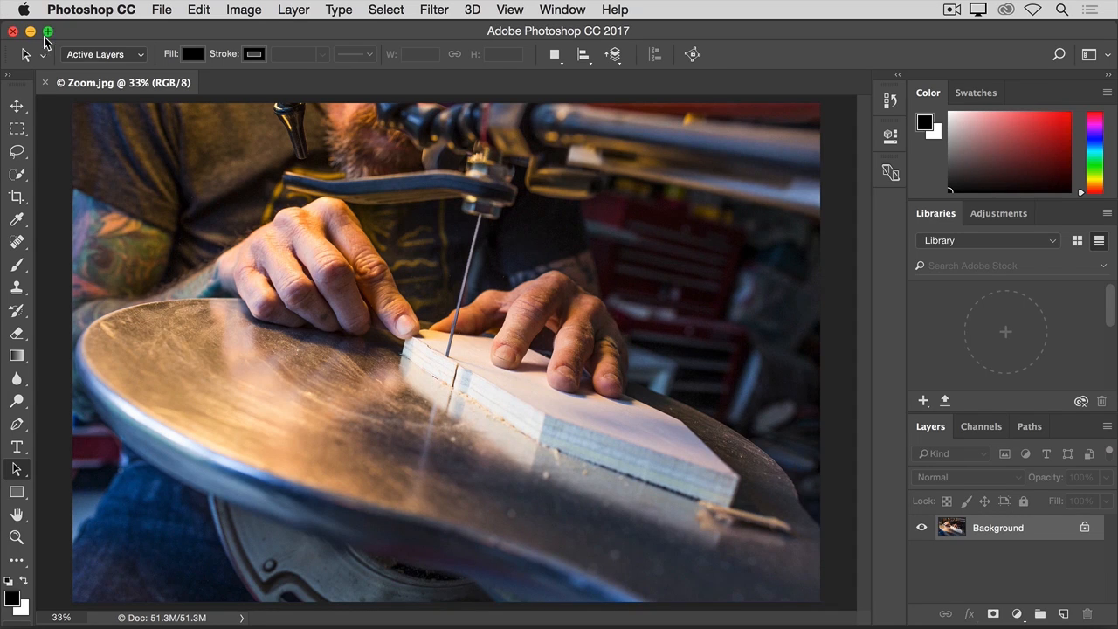
mouse_move(95, 97)
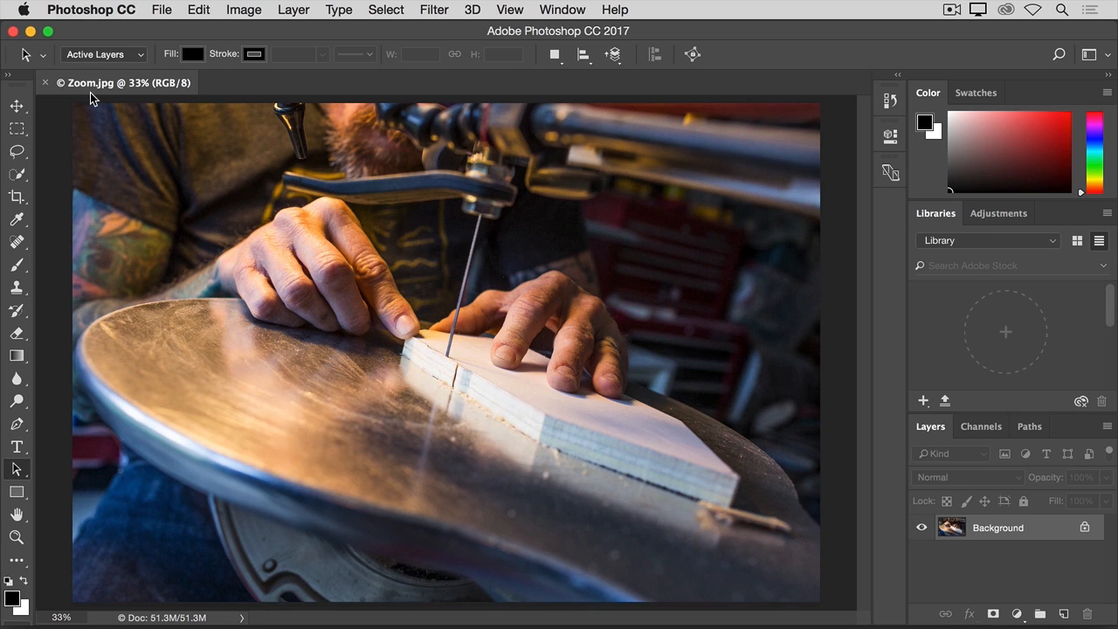
mouse_move(105, 169)
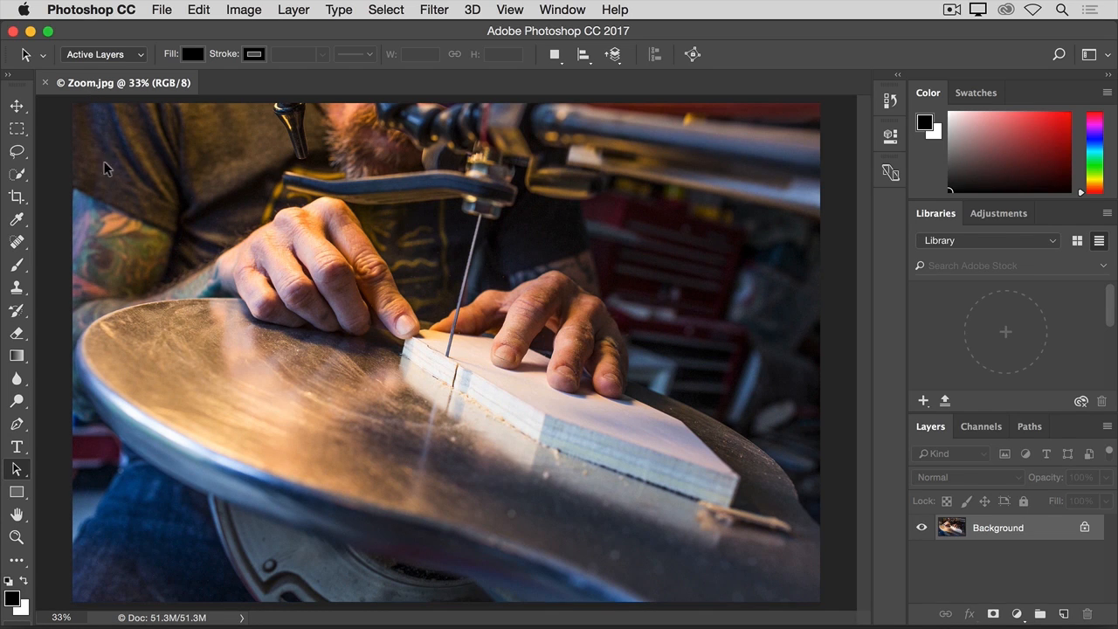
left_click(16, 538)
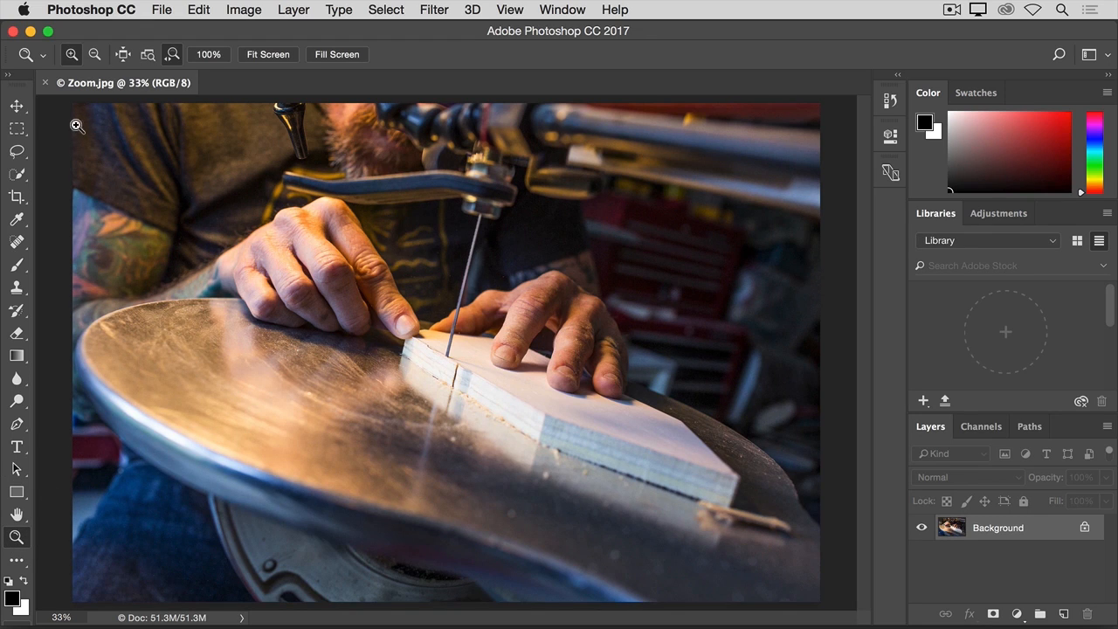
mouse_move(70, 70)
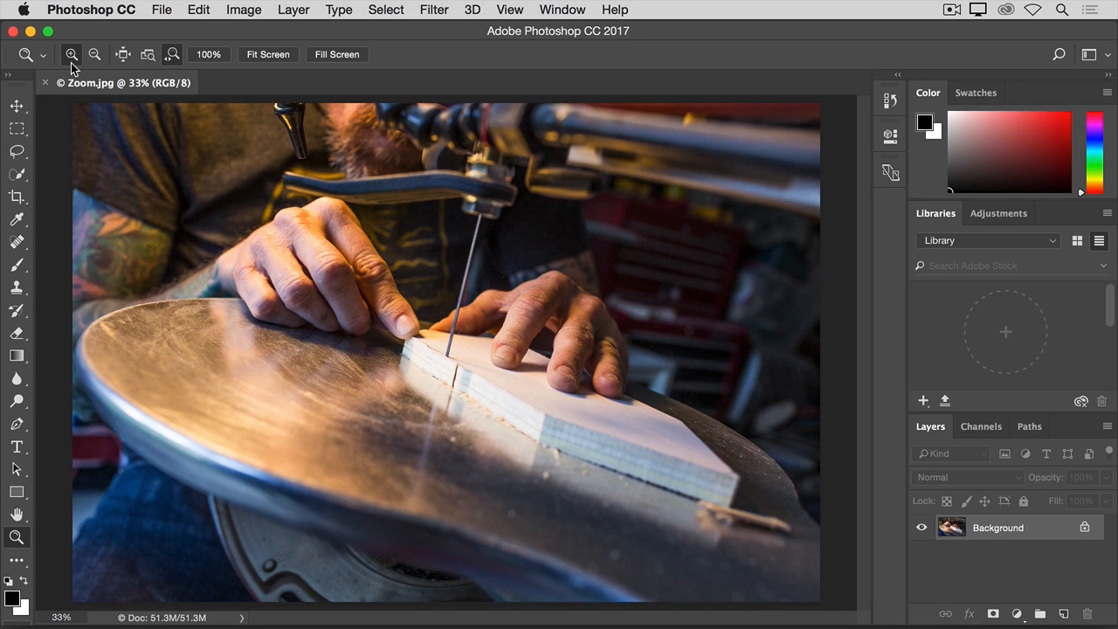
mouse_move(412, 265)
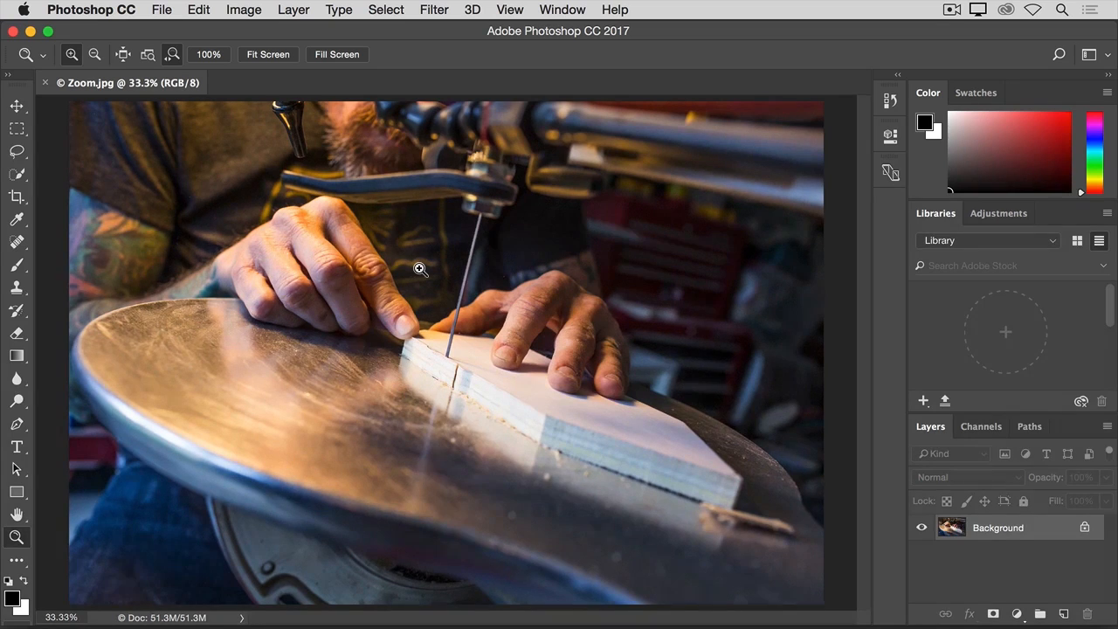
left_click(420, 269)
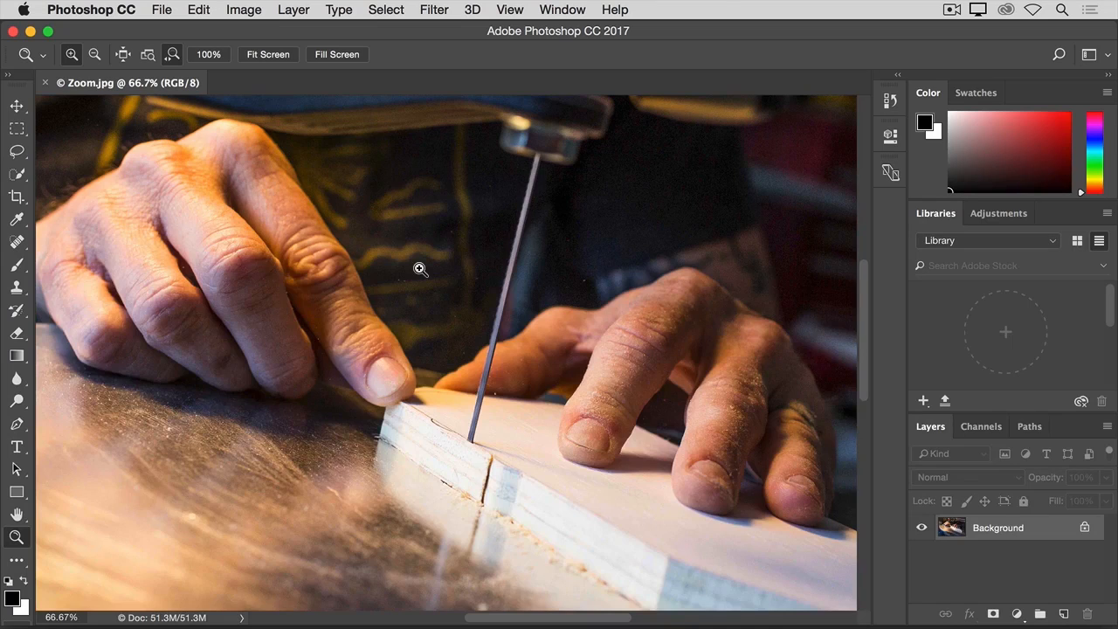
mouse_move(119, 83)
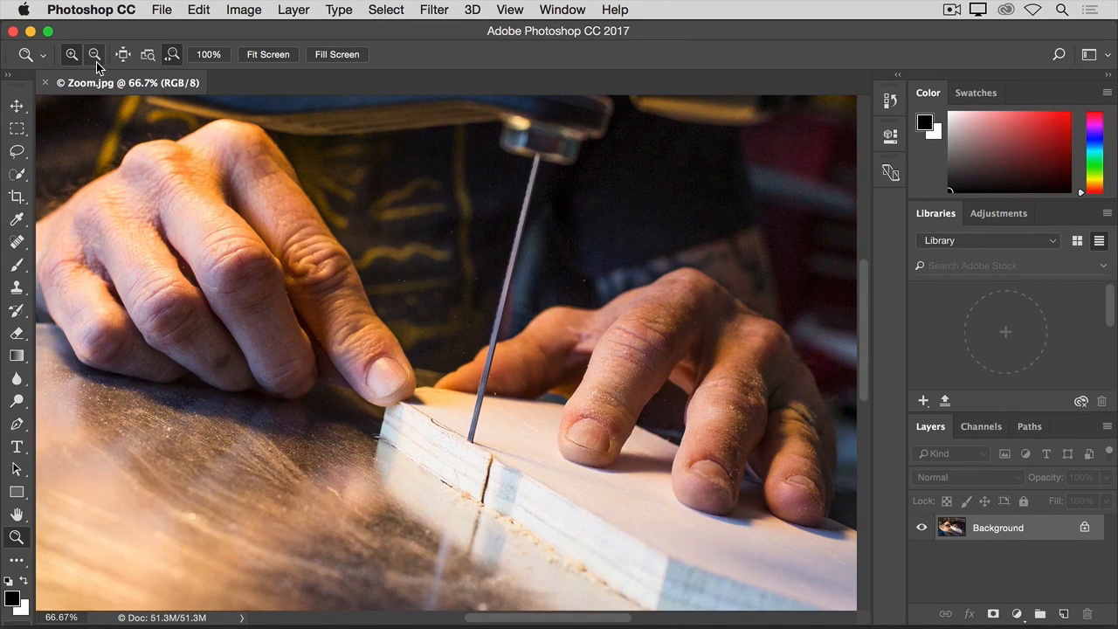
left_click(95, 55)
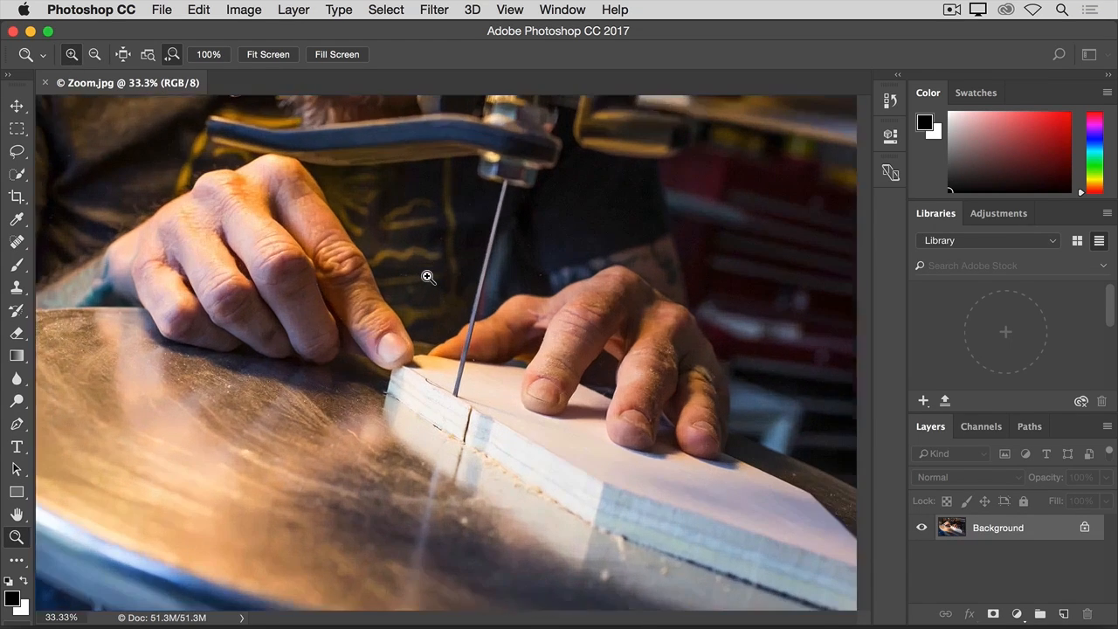
left_click(428, 276)
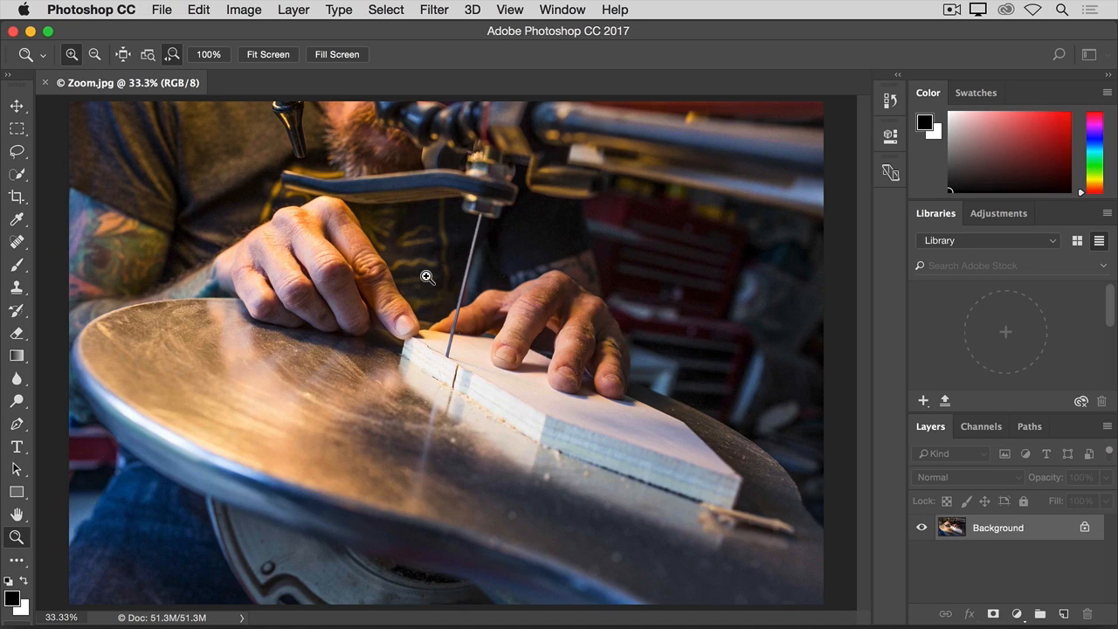
Zoom twice onto the blade and fingers, then fit the whole saw photo back in the window
left_click(428, 276)
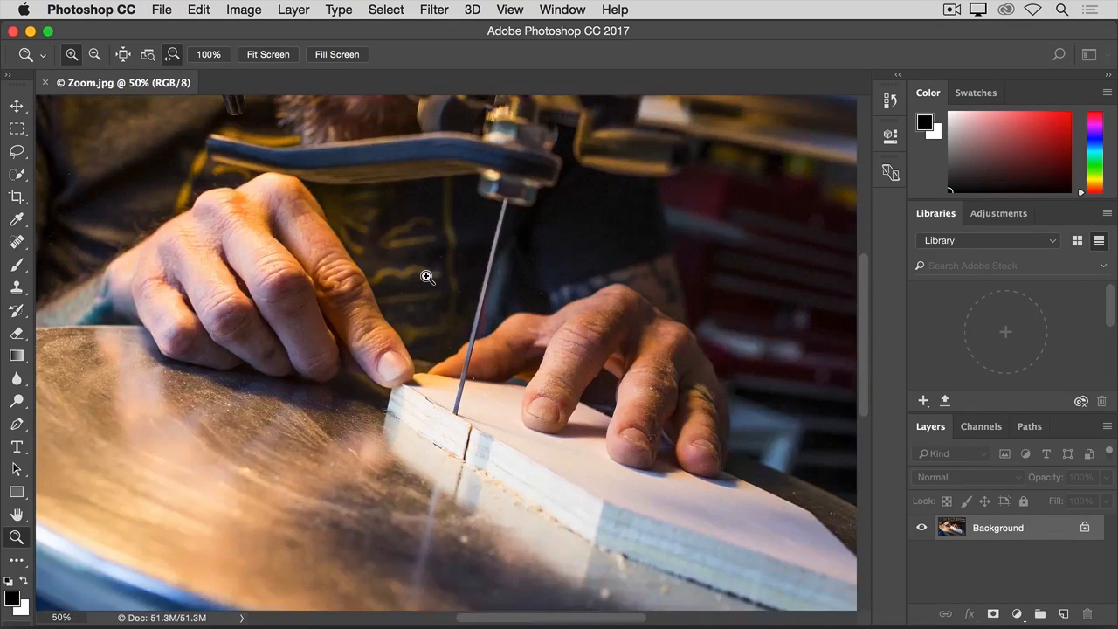
left_click(428, 276)
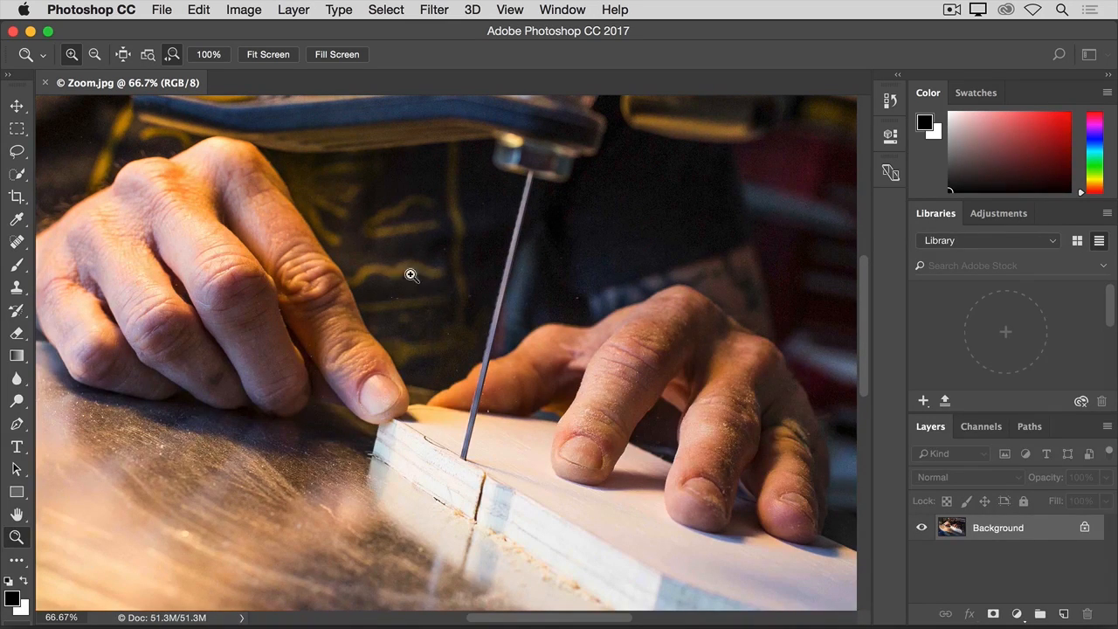
mouse_move(265, 68)
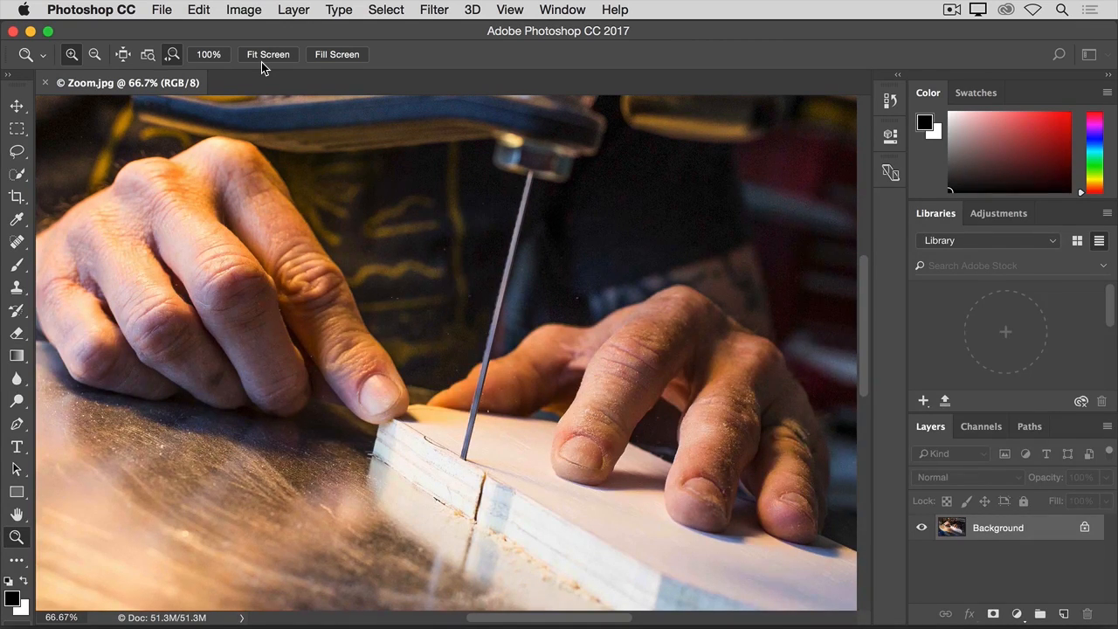
left_click(267, 54)
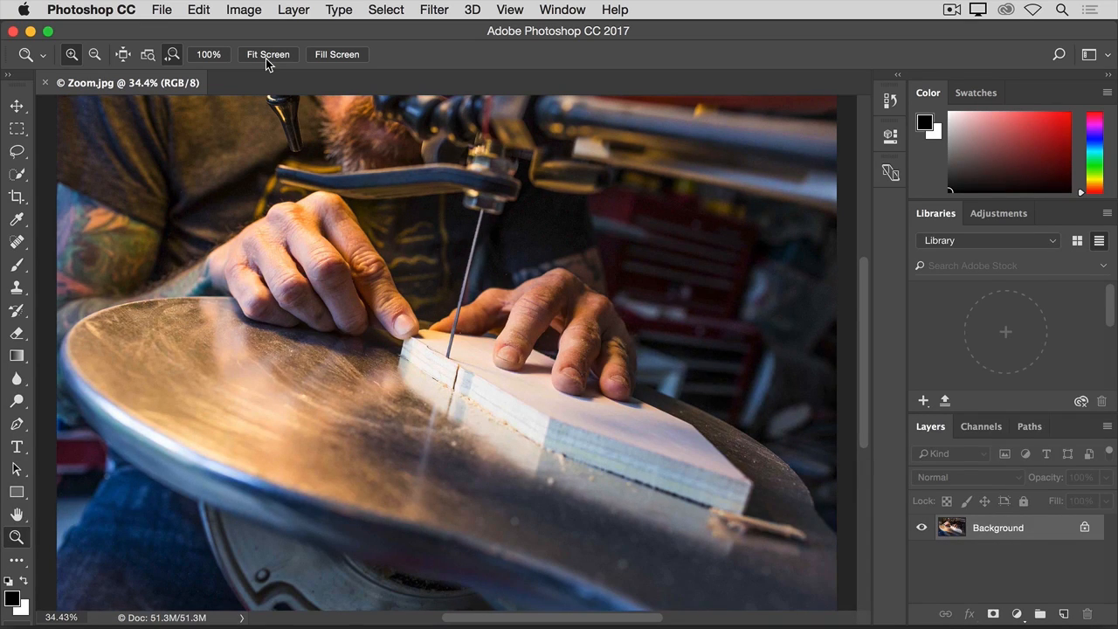
mouse_move(220, 68)
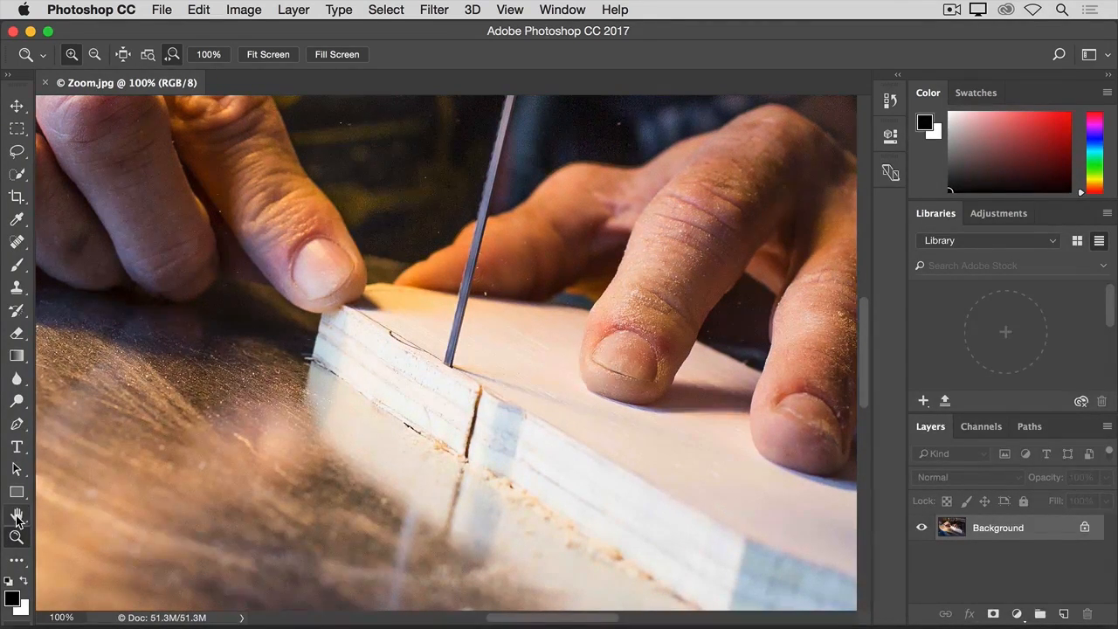
Pan with the Hand tool toward the right hand and fingers, then fit the photo on screen
left_click(16, 513)
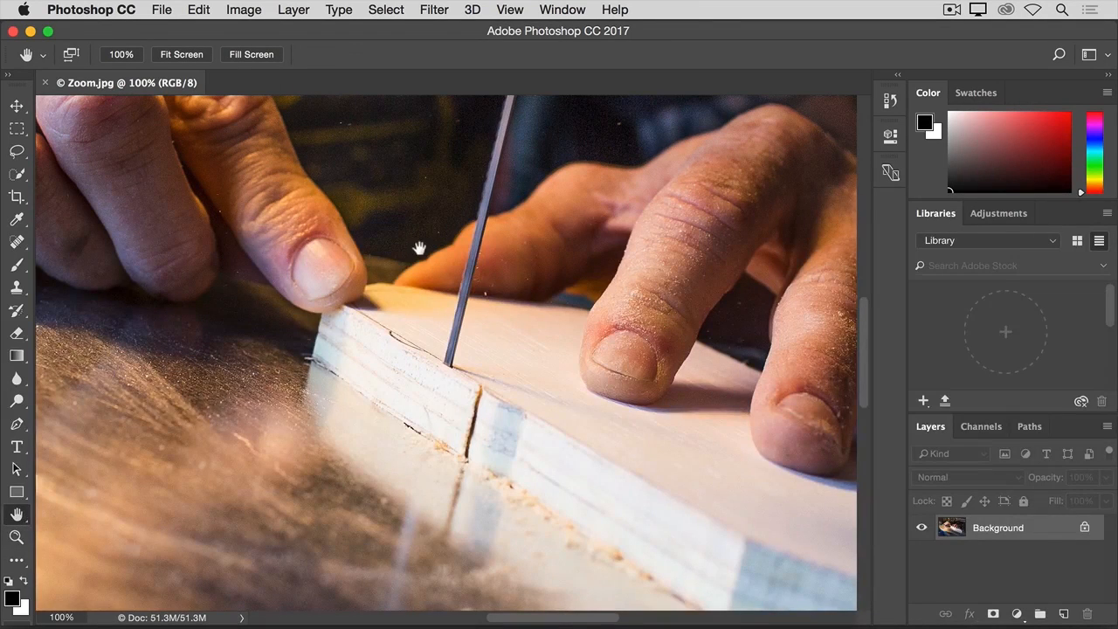
mouse_move(400, 198)
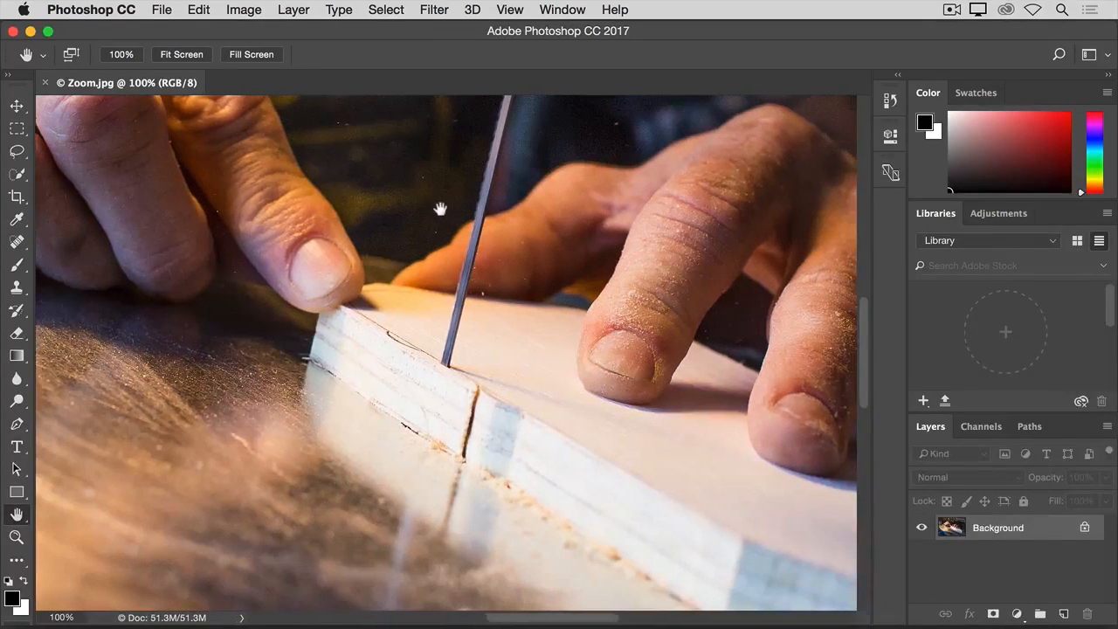
left_click_drag(440, 209, 255, 199)
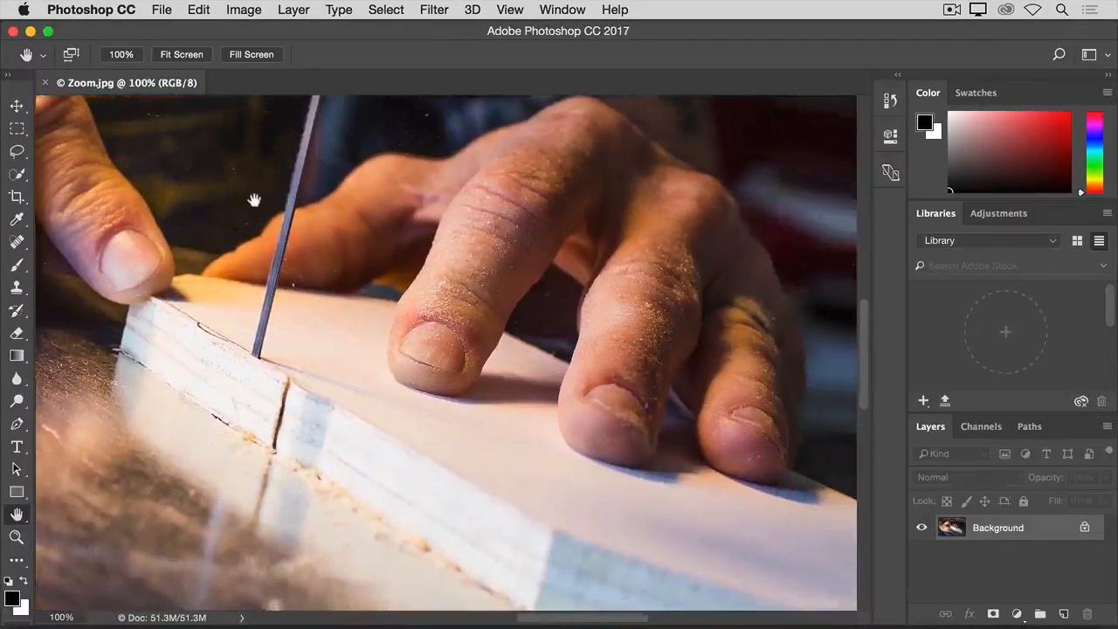
left_click_drag(255, 199, 168, 185)
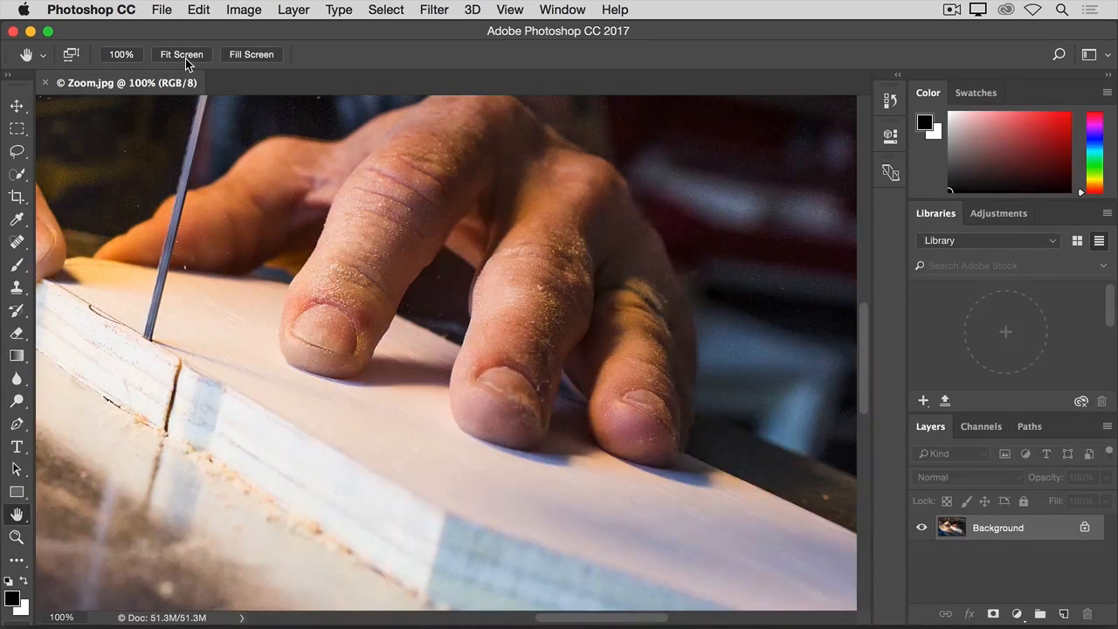
left_click(181, 54)
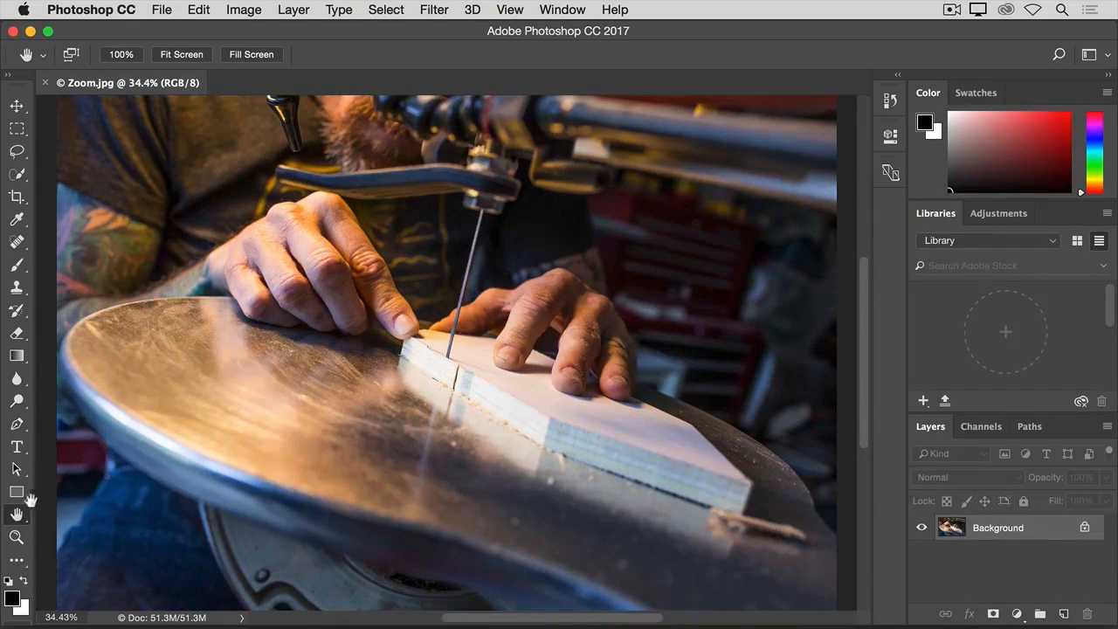
left_click(16, 538)
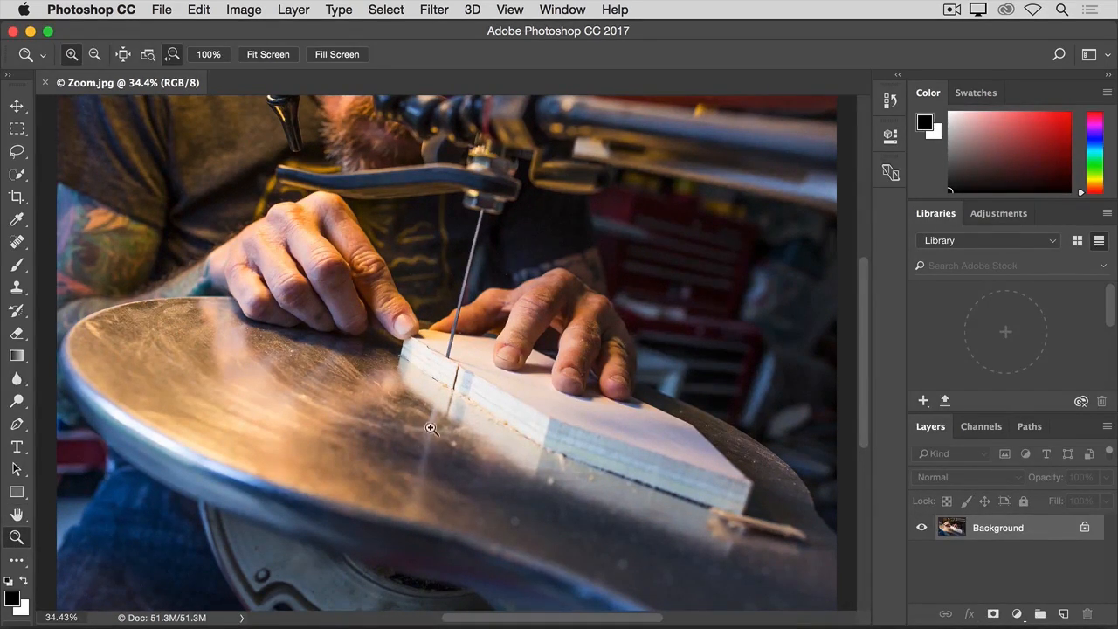
mouse_move(423, 281)
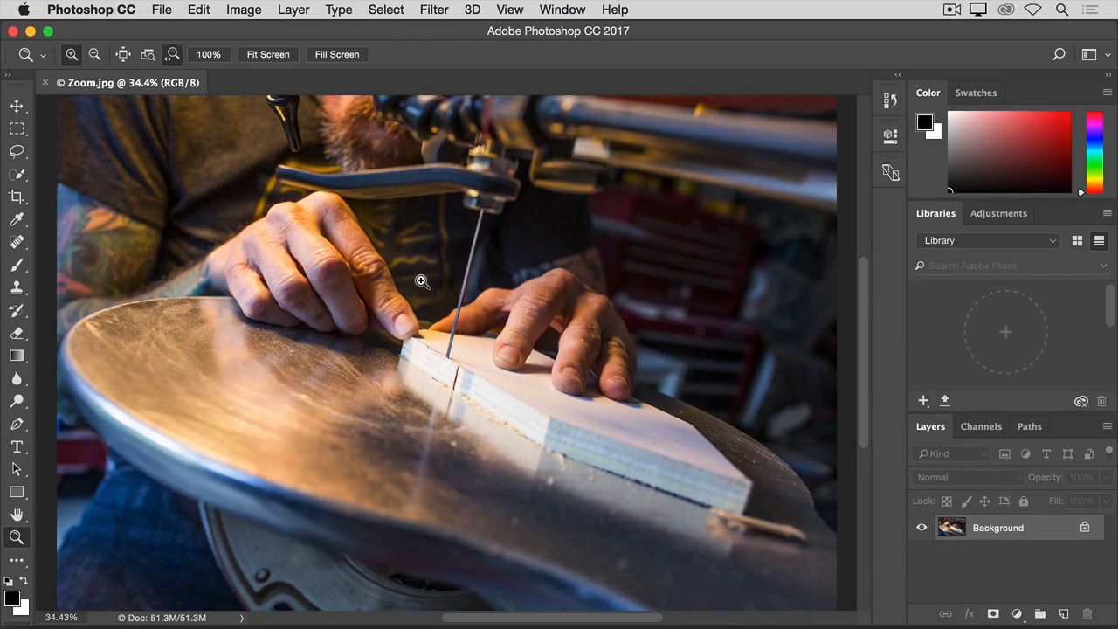
left_click(422, 281)
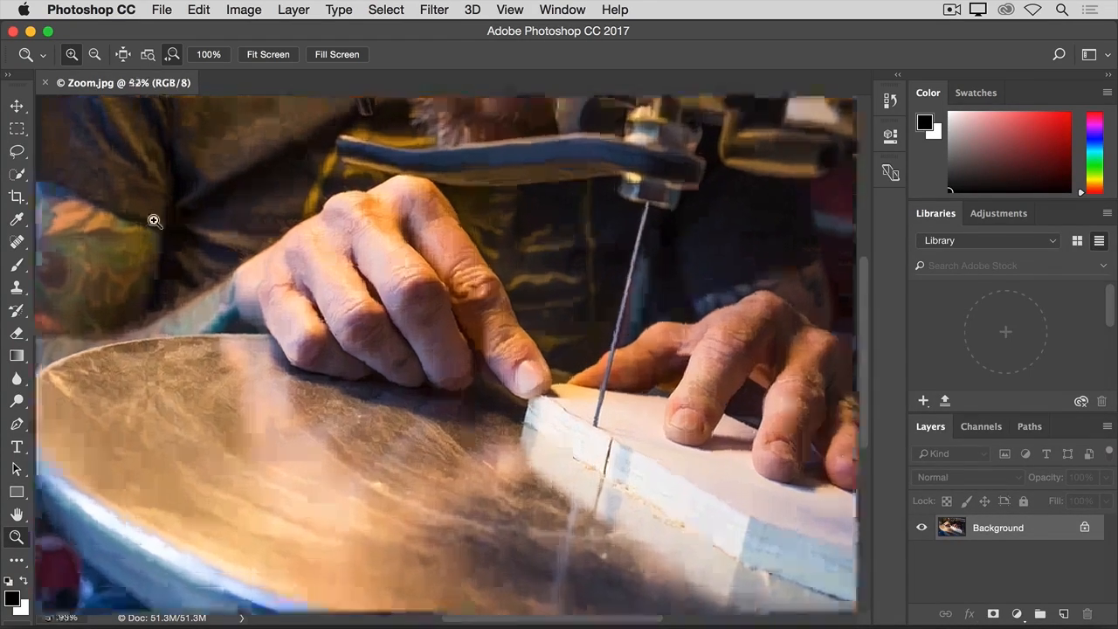
left_click(154, 220)
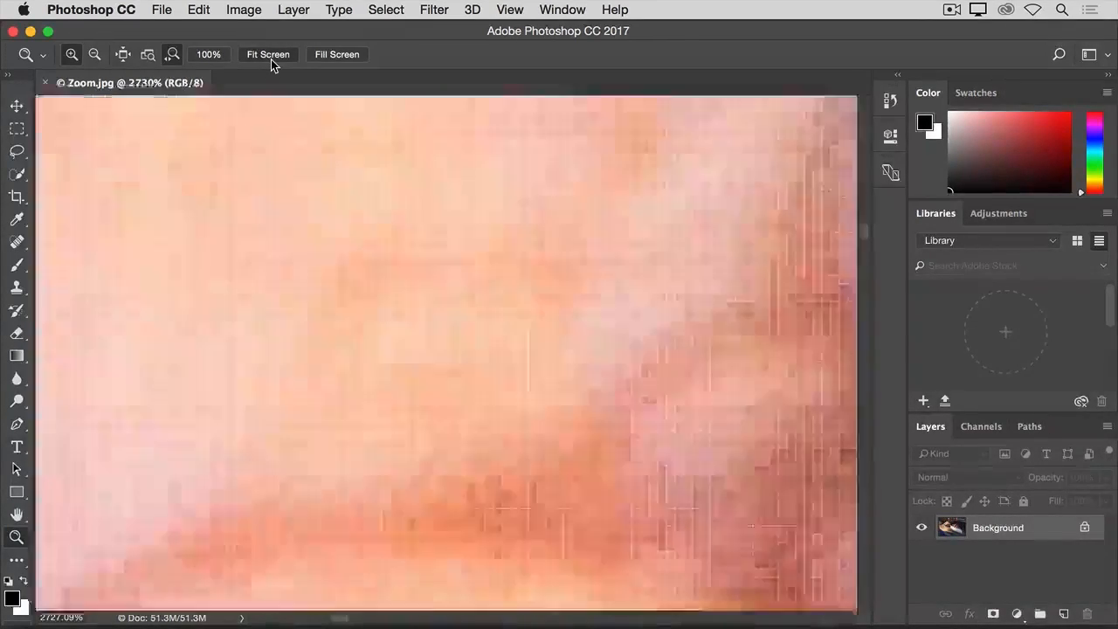
left_click(269, 54)
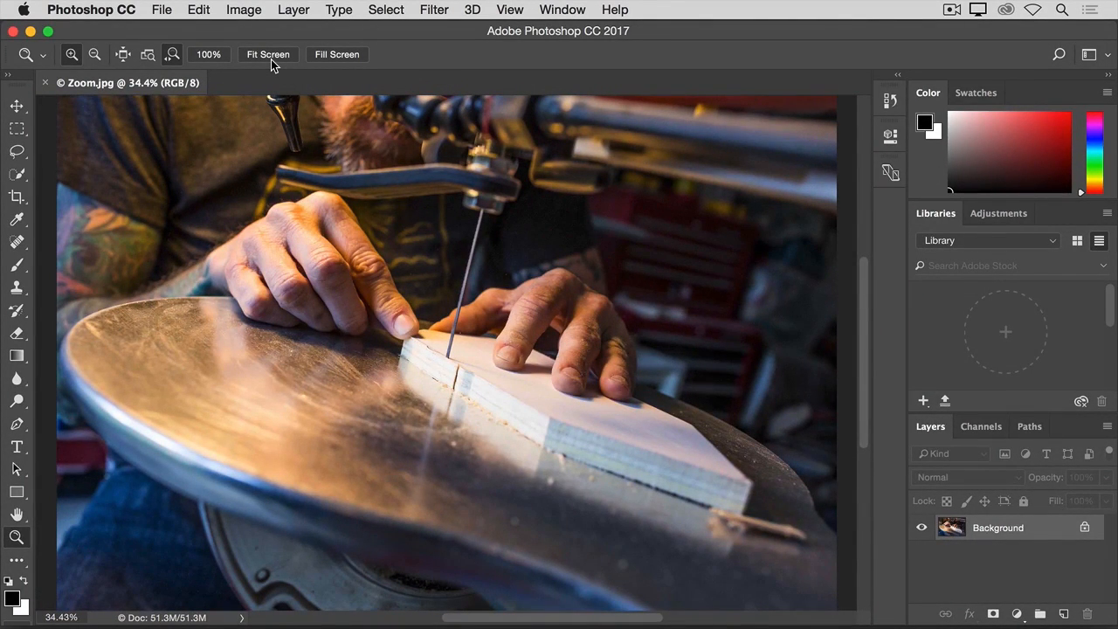
mouse_move(254, 77)
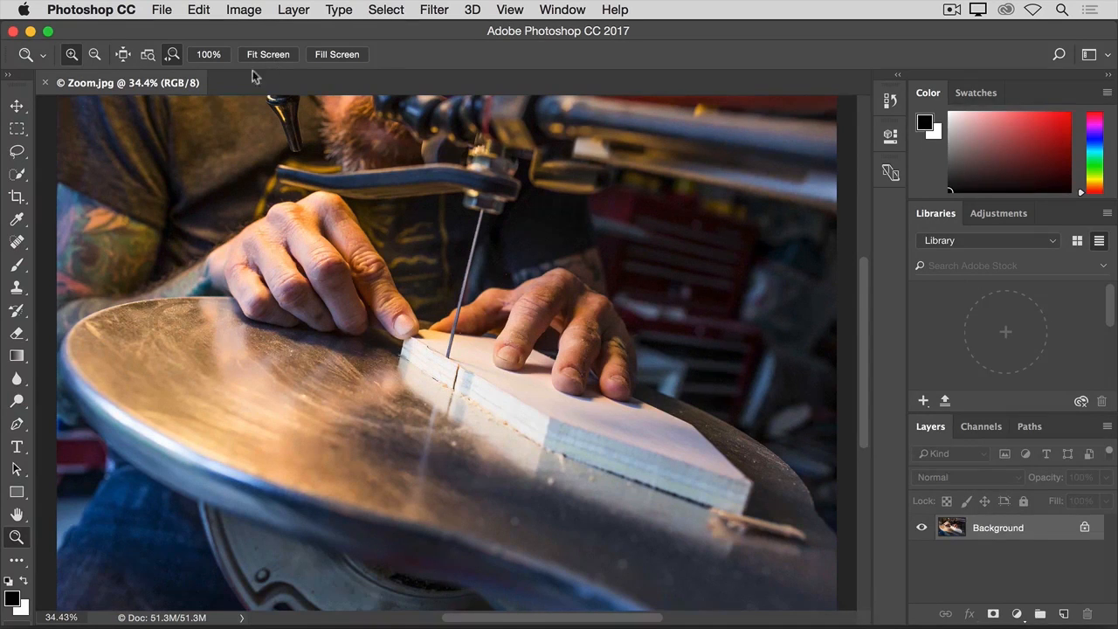
Make the Brush tool active so its mode, opacity and flow options show
left_click(18, 265)
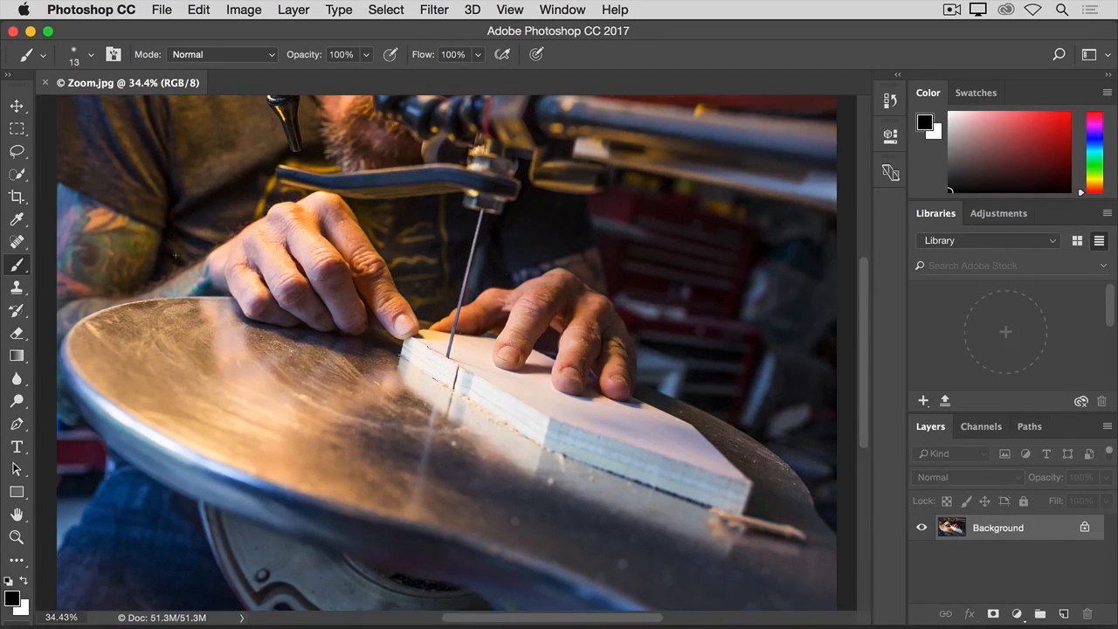
mouse_move(175, 255)
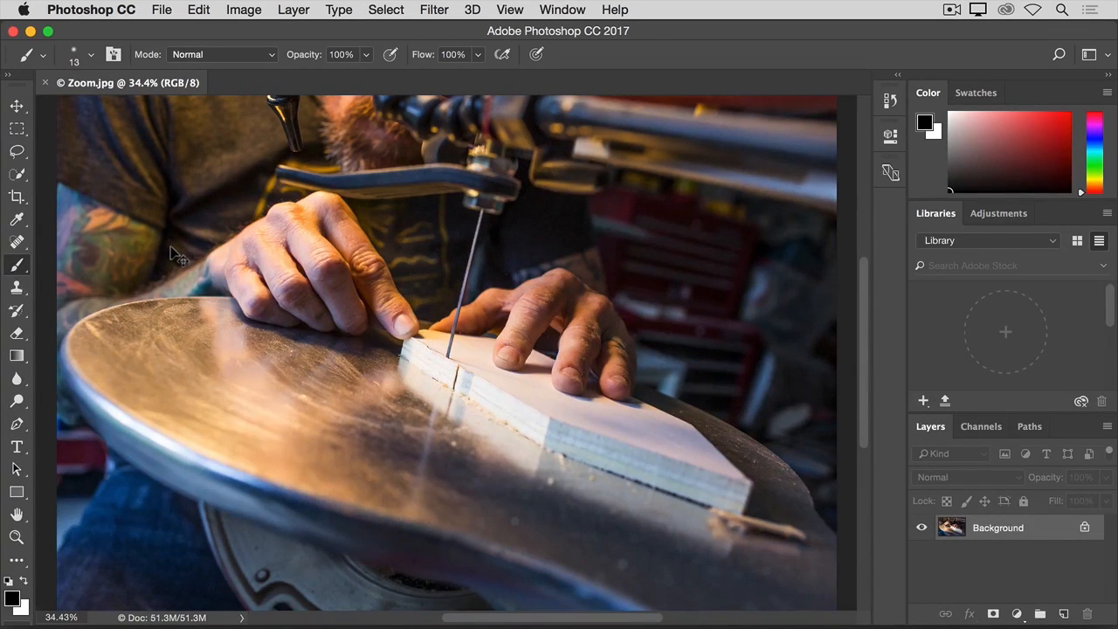